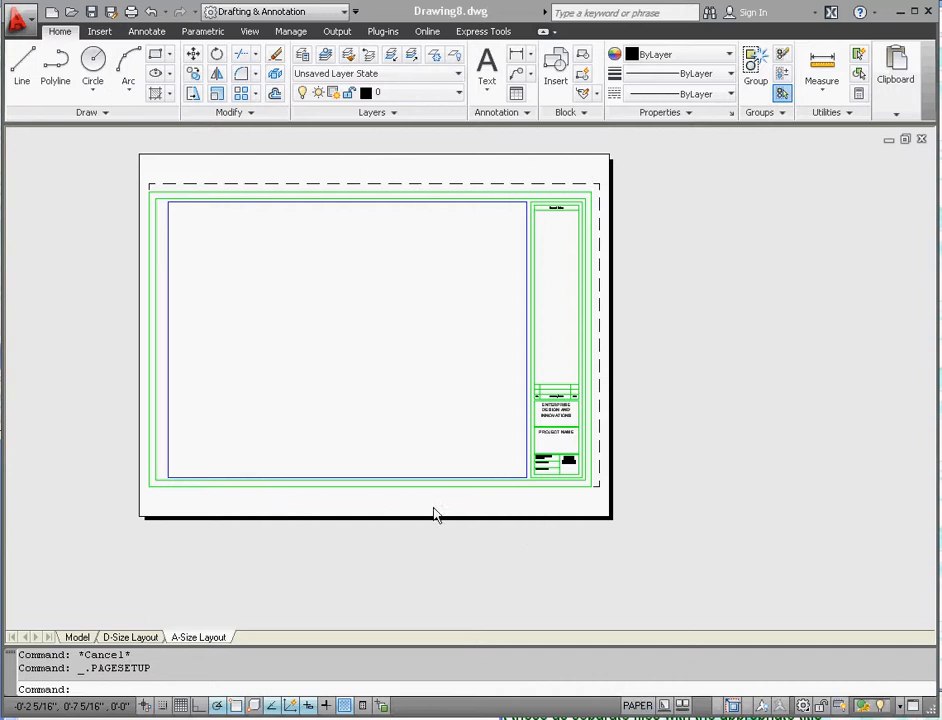
mouse_move(535, 515)
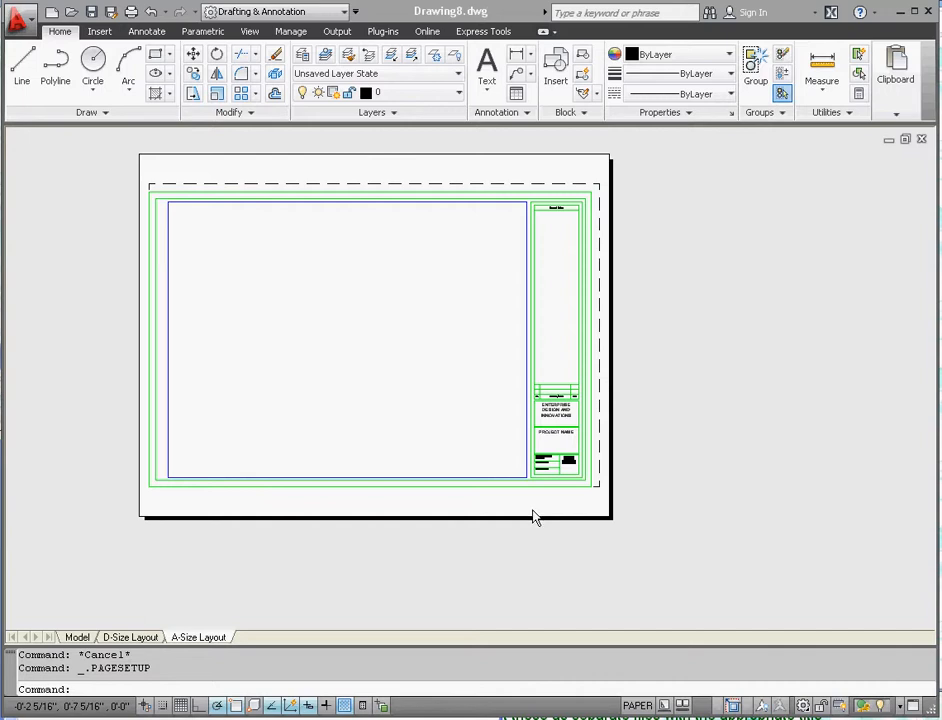
mouse_move(533, 517)
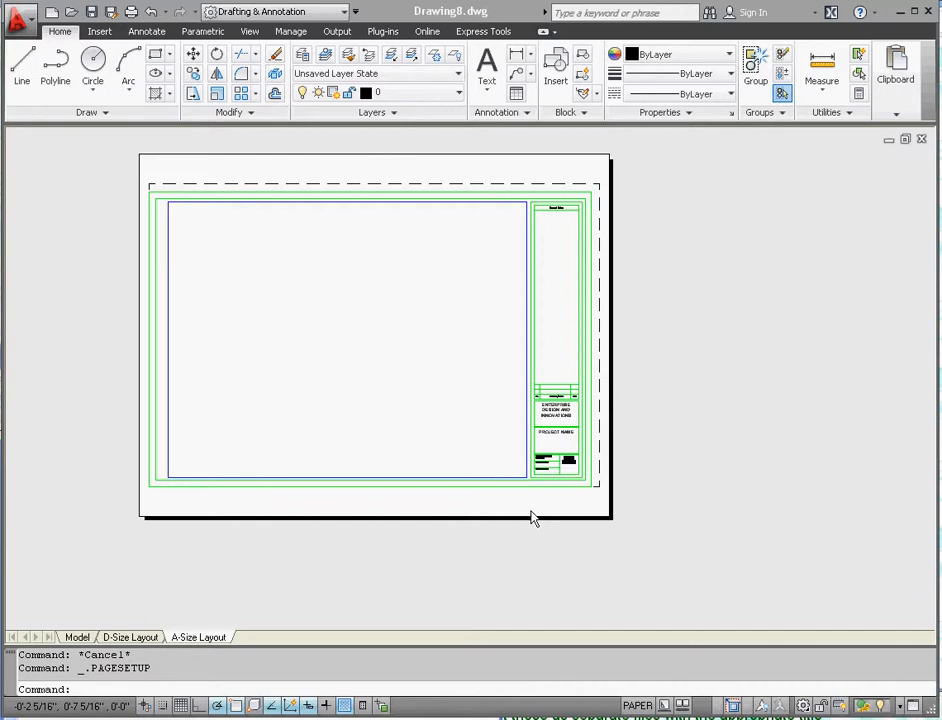
mouse_move(531, 196)
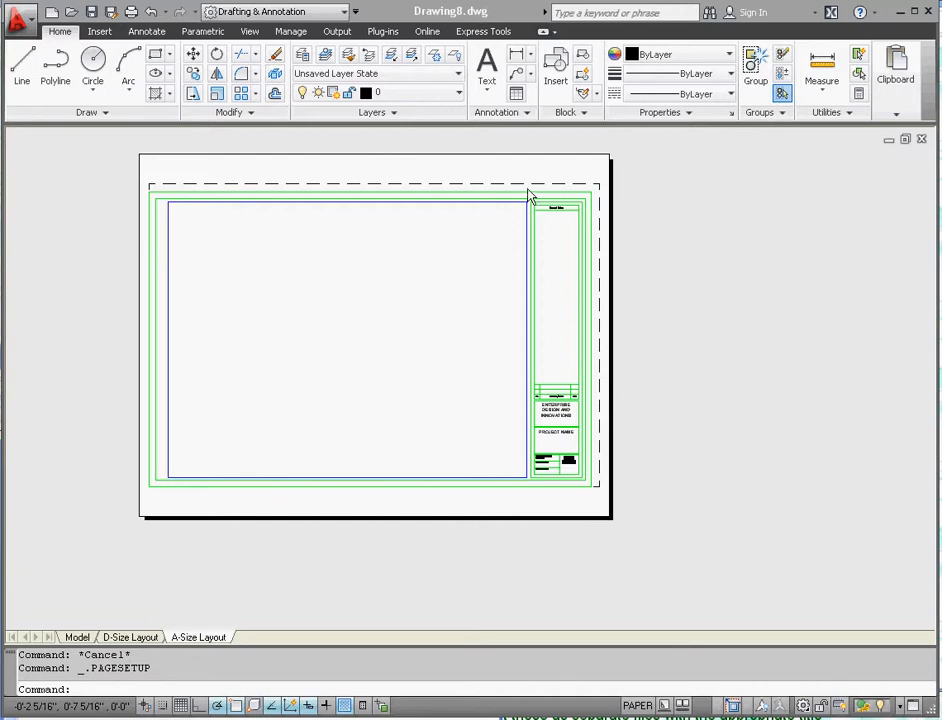
mouse_move(553, 207)
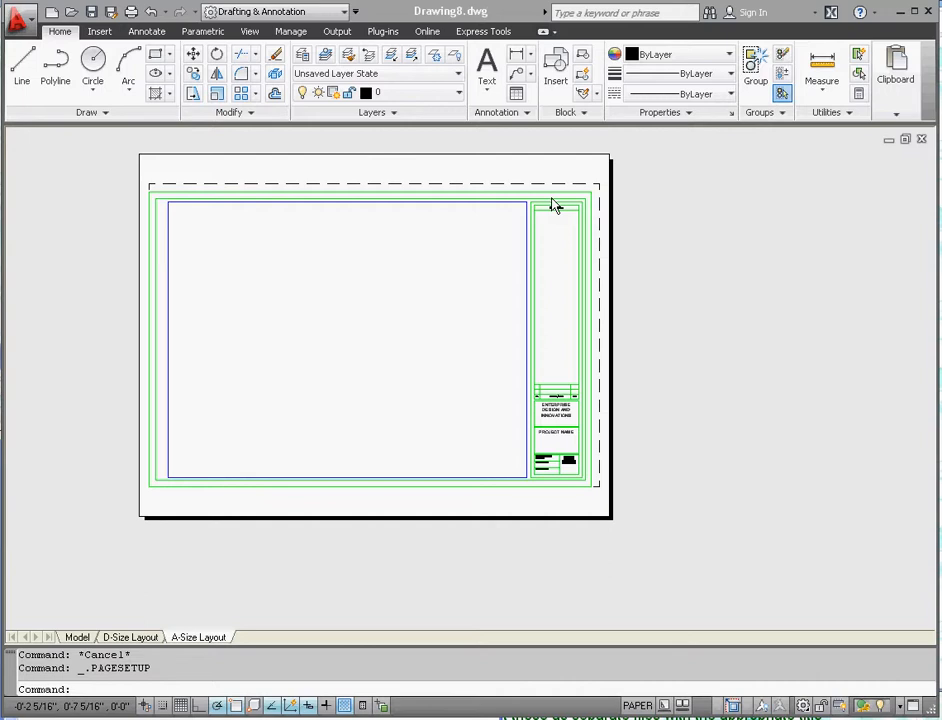
- Select the title block border on the A-Size Layout
left_click(570, 210)
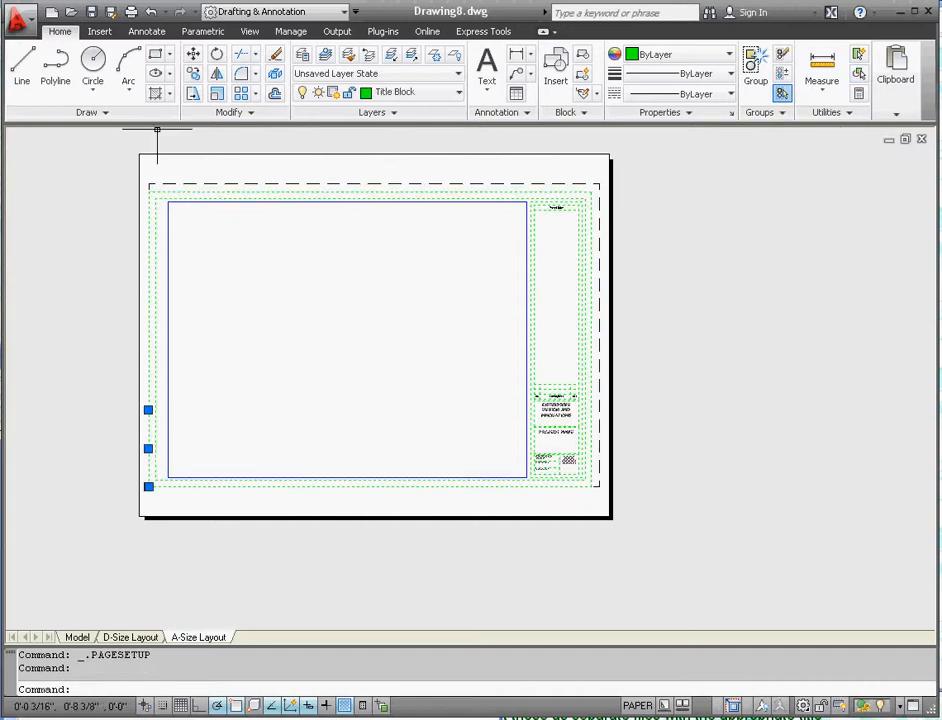
- Open Edit Block Definition from the Insert tab's Block Editor, choosing Architectural Title Block
left_click(99, 31)
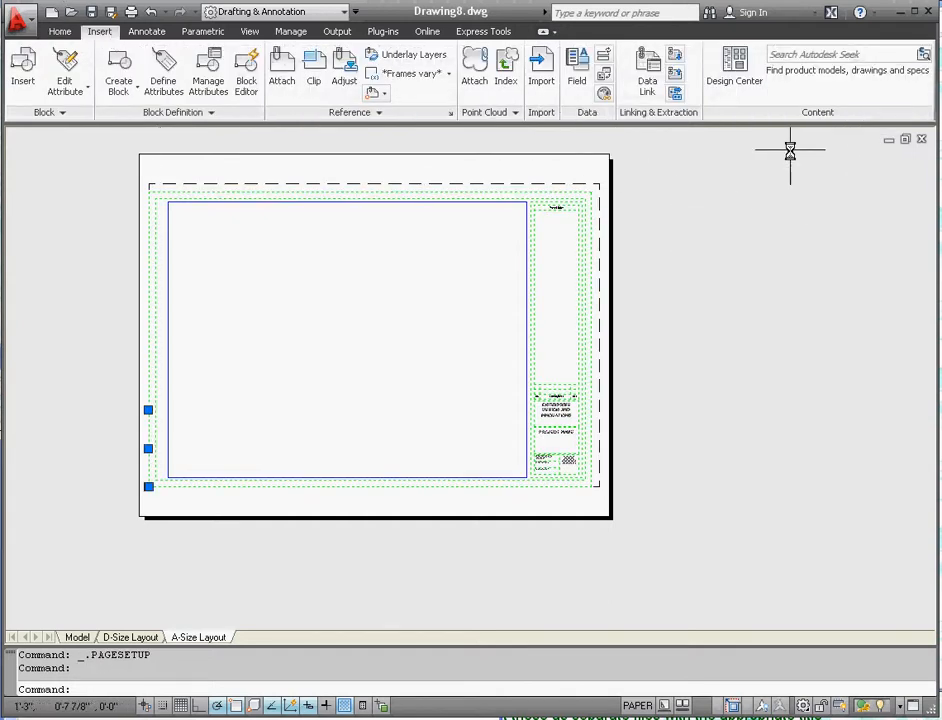
mouse_move(246, 70)
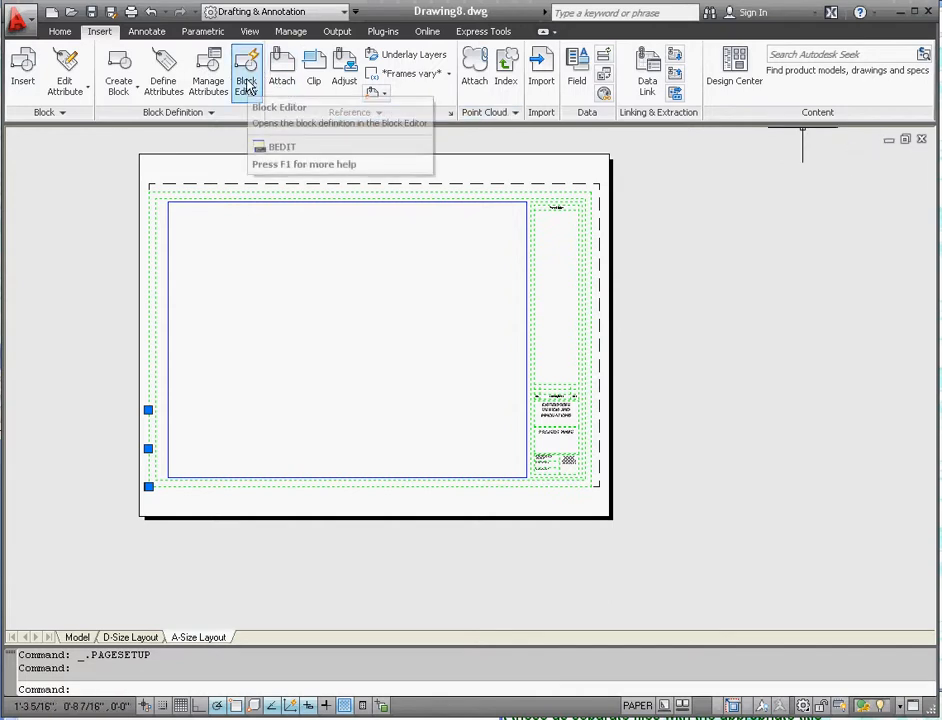
mouse_move(246, 70)
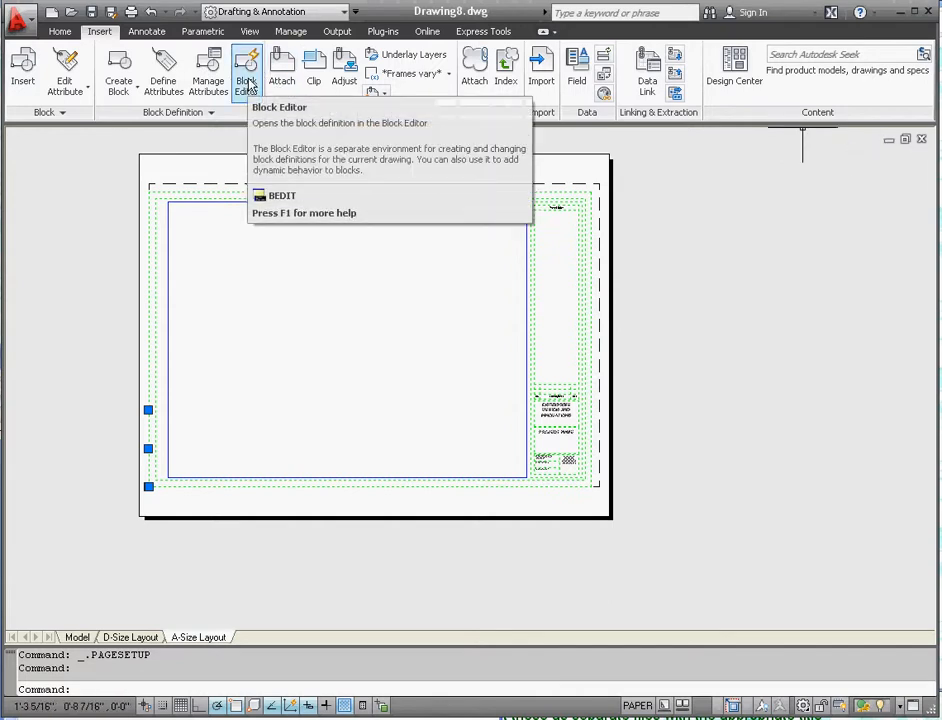
left_click(246, 69)
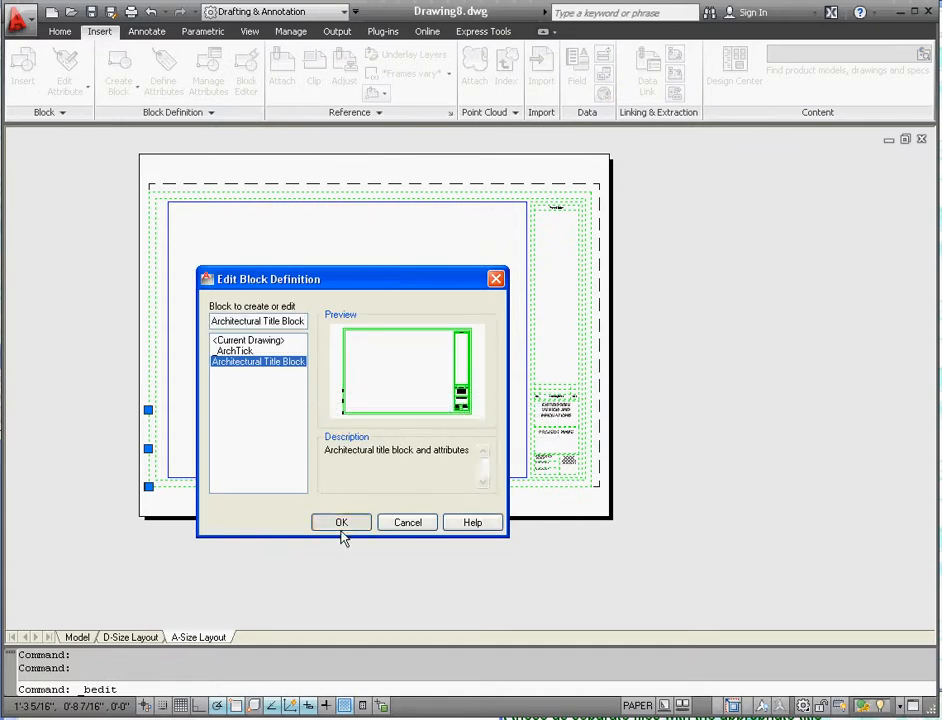
- Open Architectural Title Block in the Block Editor with the Home tab's commands shown
left_click(341, 522)
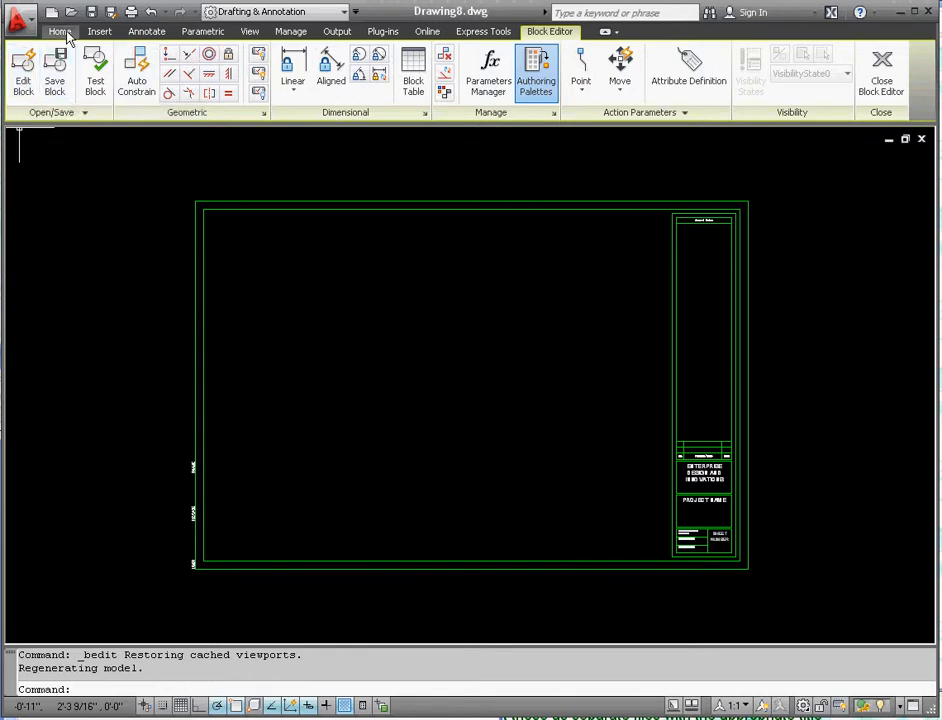
left_click(59, 31)
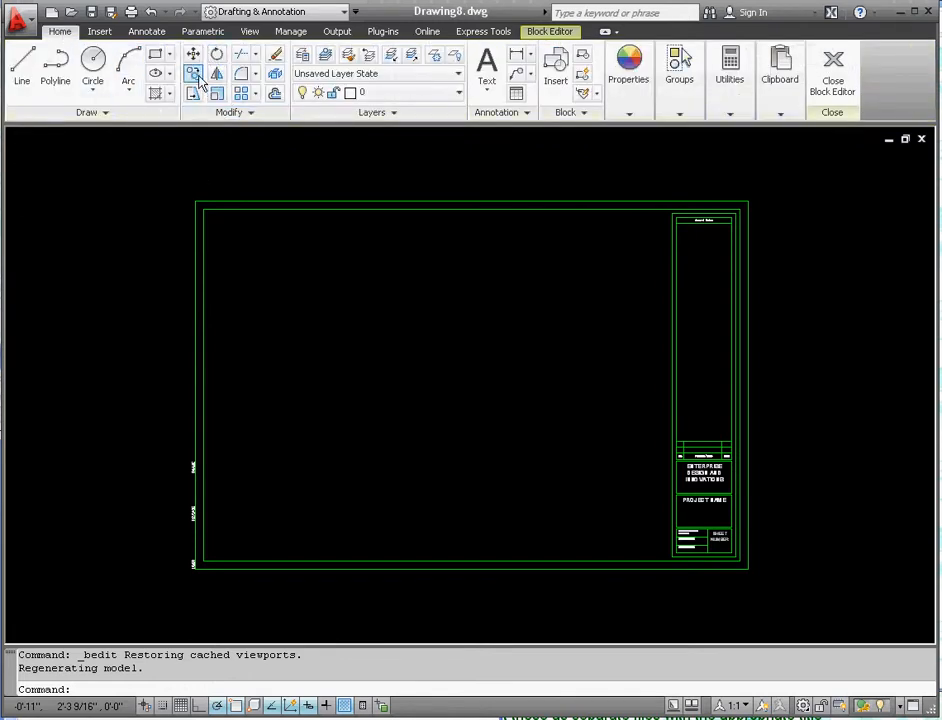
mouse_move(193, 53)
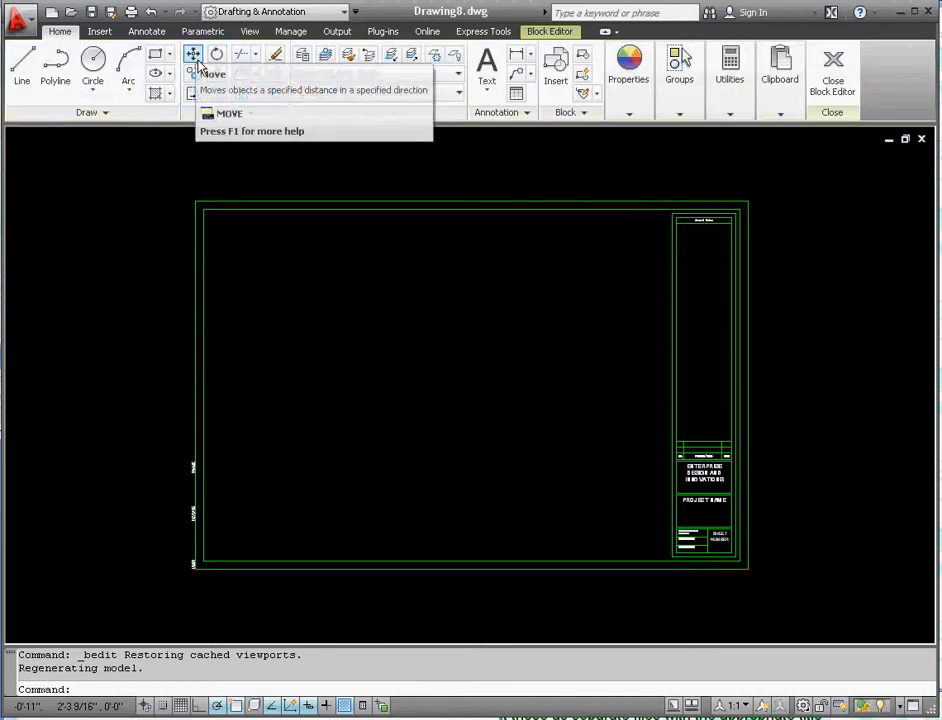
mouse_move(217, 93)
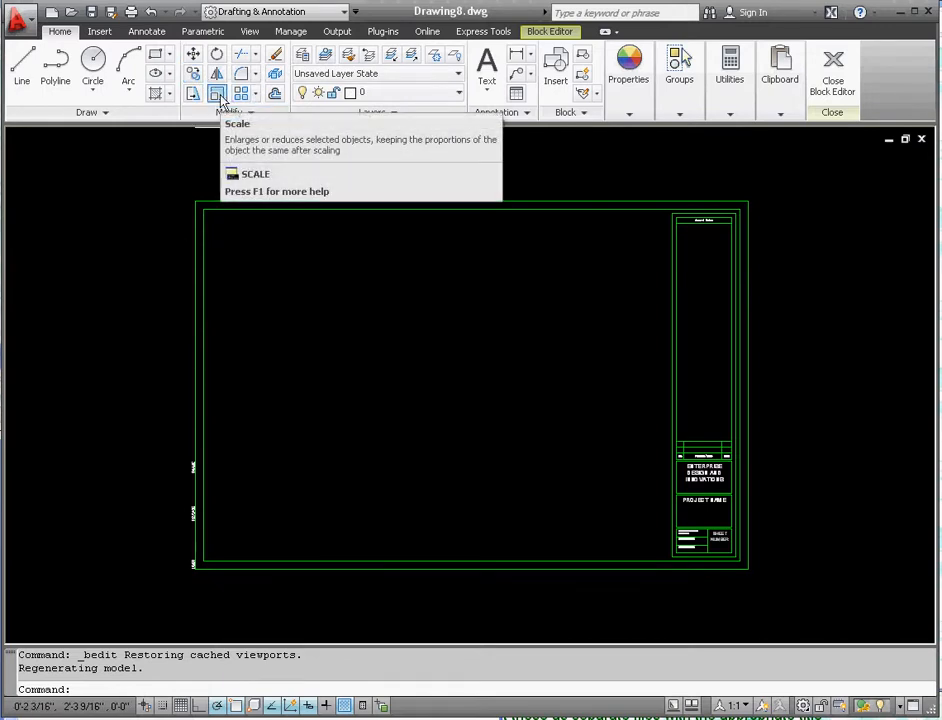
mouse_move(193, 93)
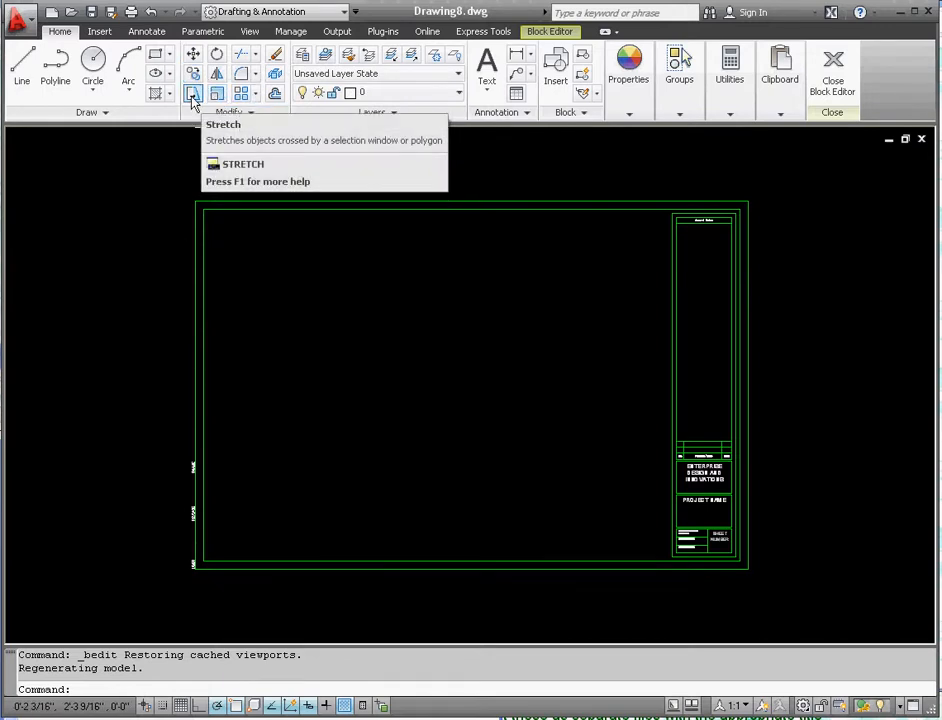
left_click(192, 93)
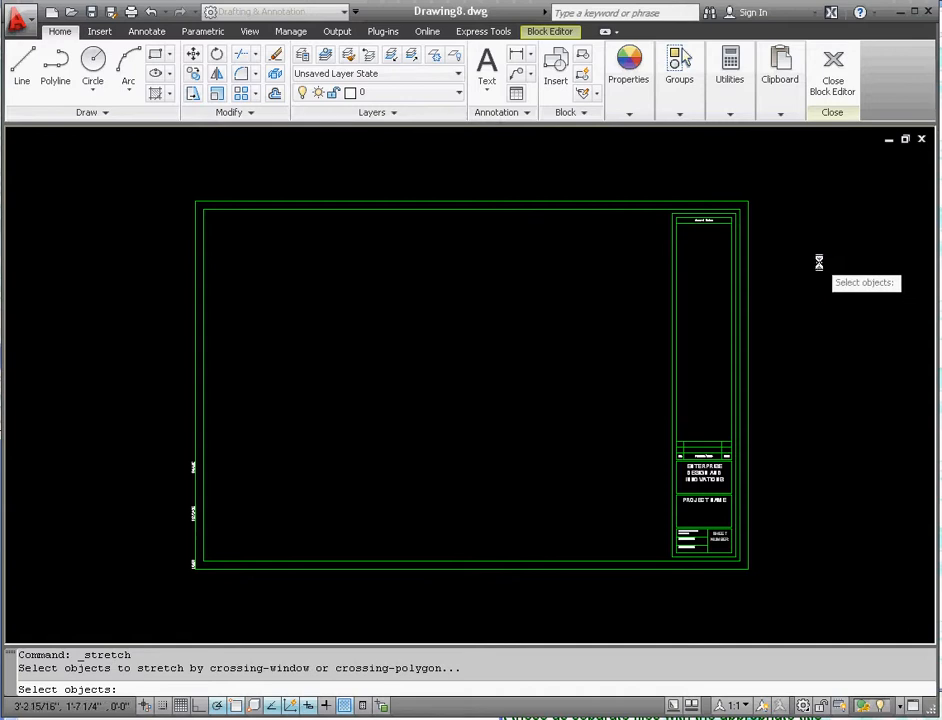
left_click(818, 262)
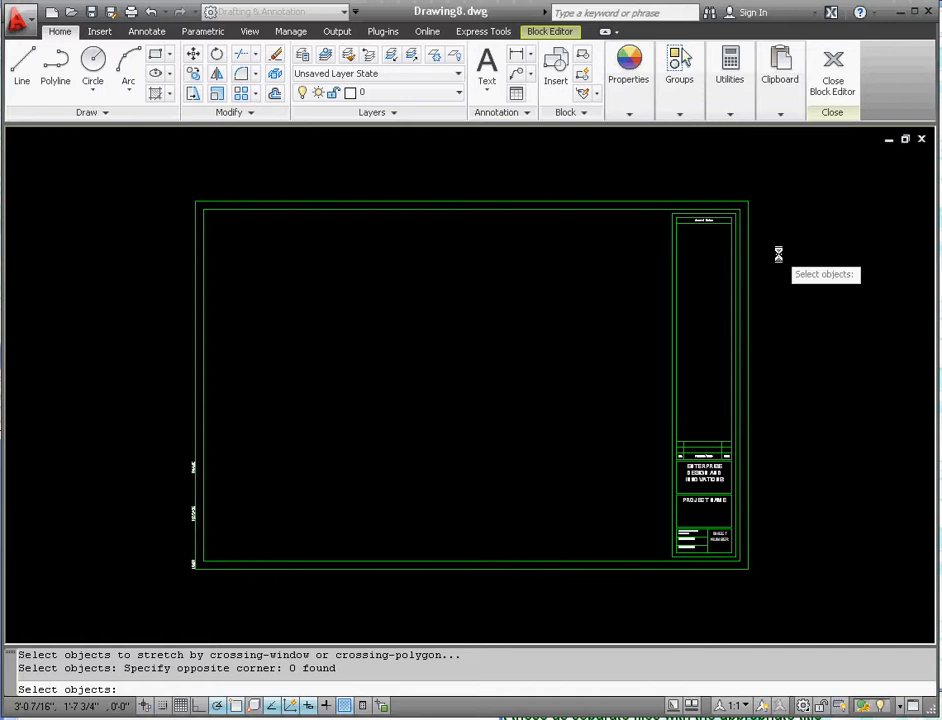
mouse_move(769, 252)
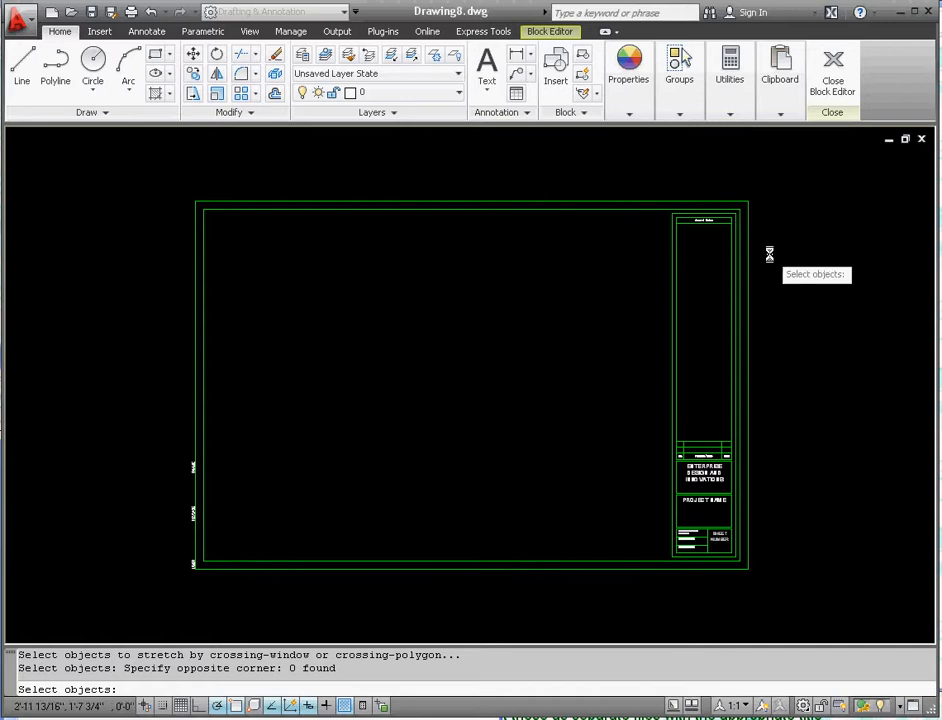
mouse_move(768, 251)
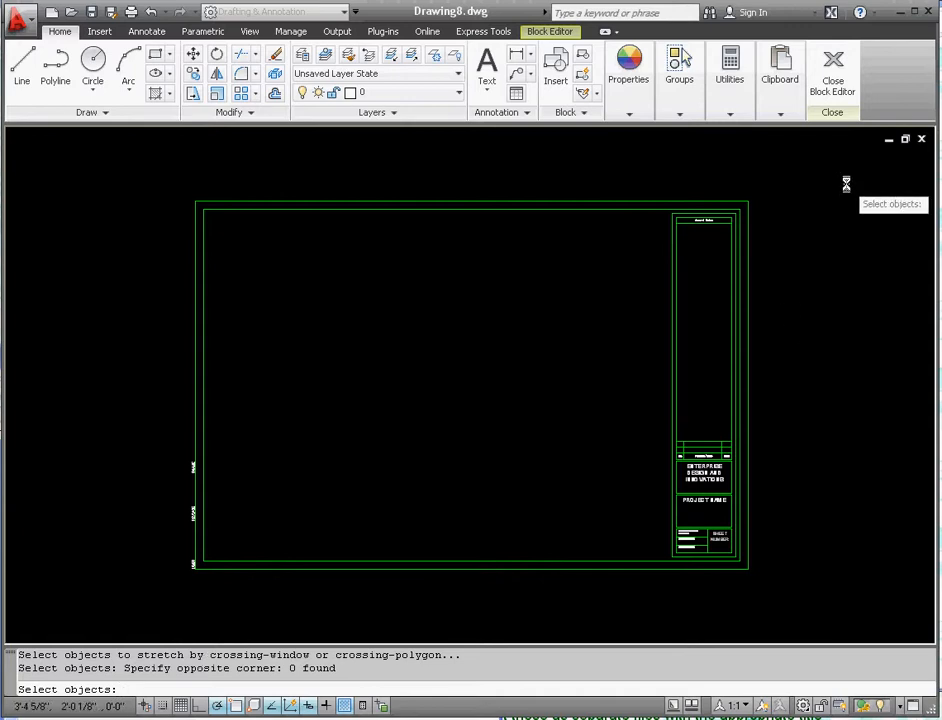
mouse_move(773, 265)
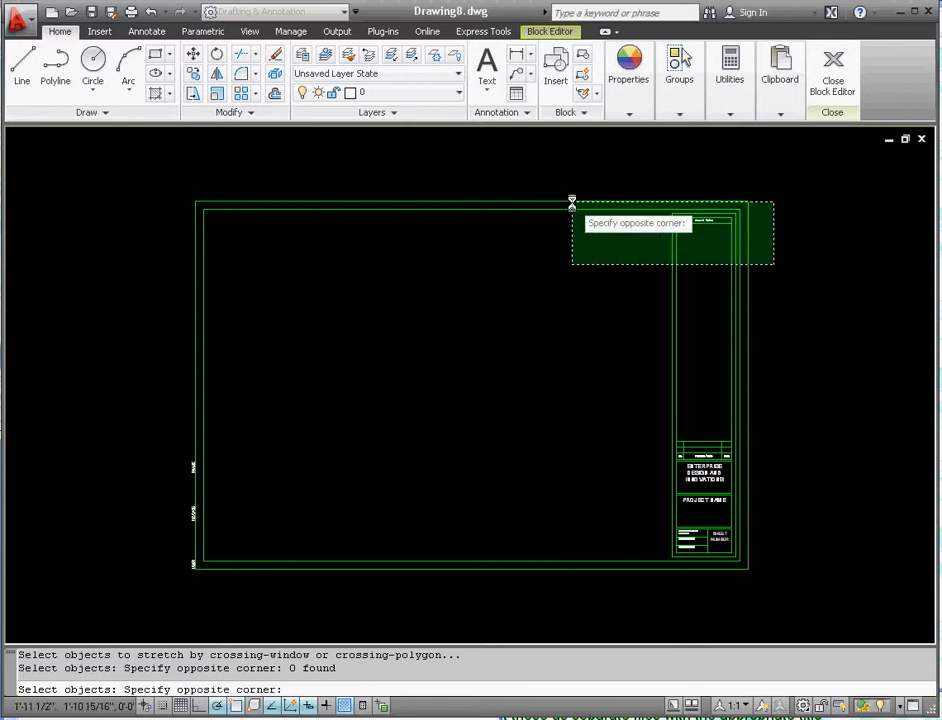
left_click(153, 167)
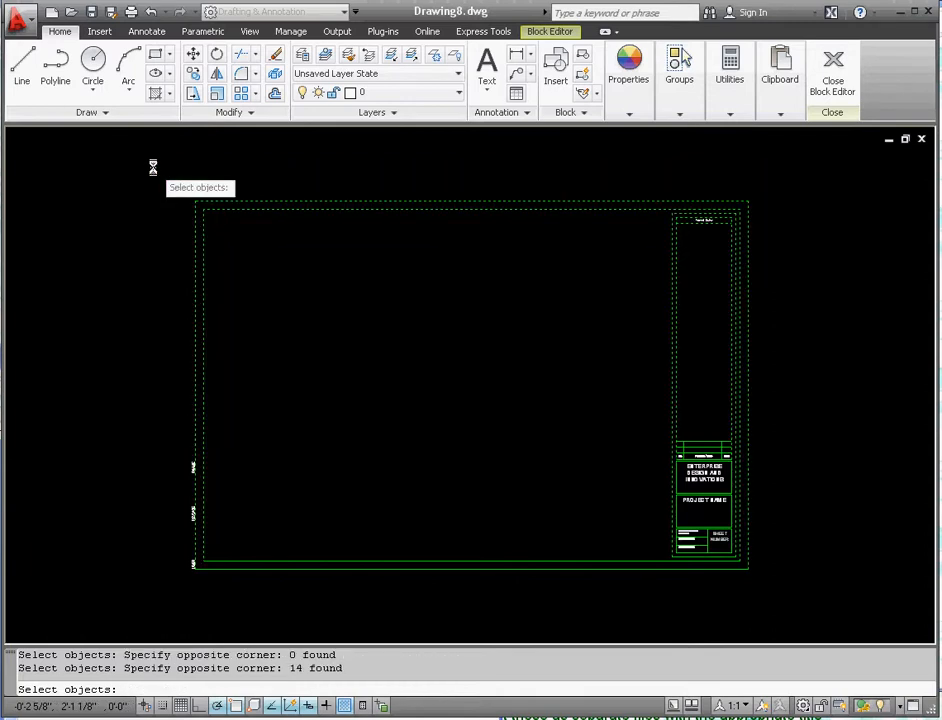
mouse_move(645, 420)
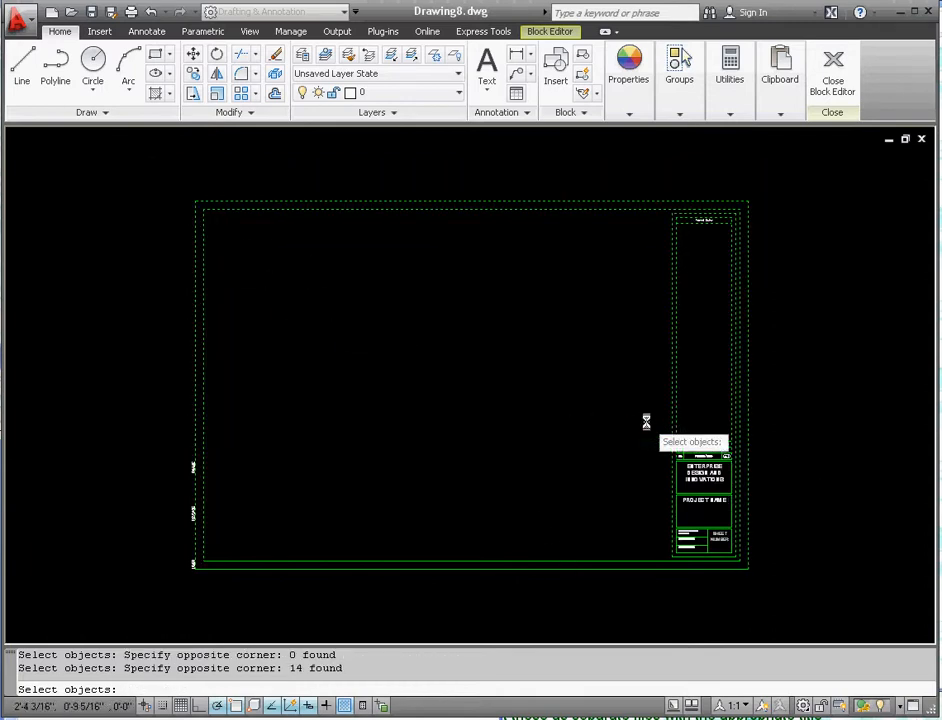
mouse_move(796, 300)
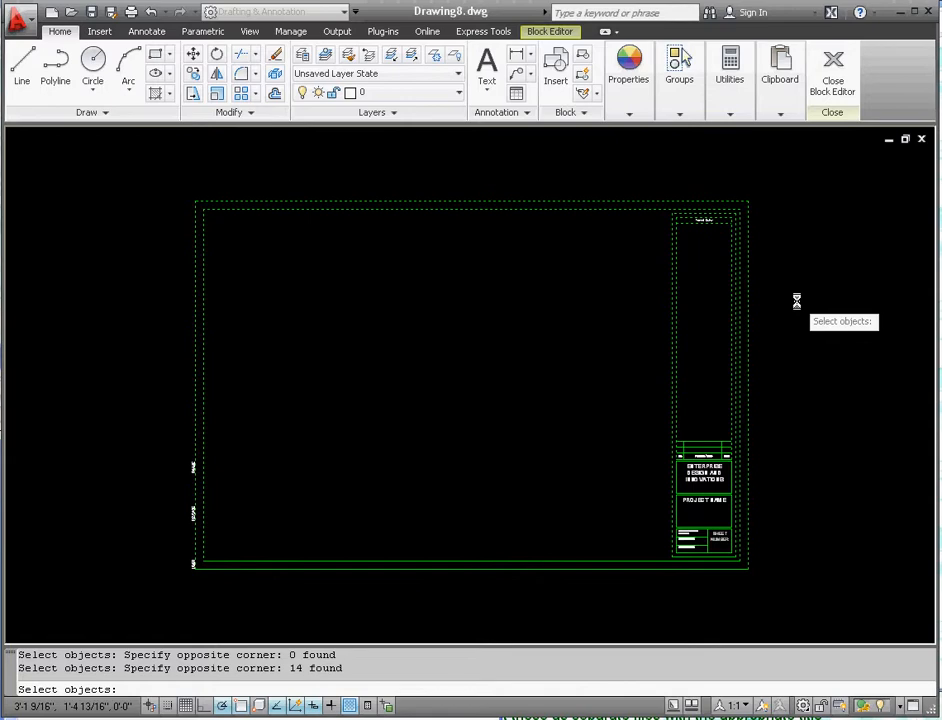
mouse_move(766, 263)
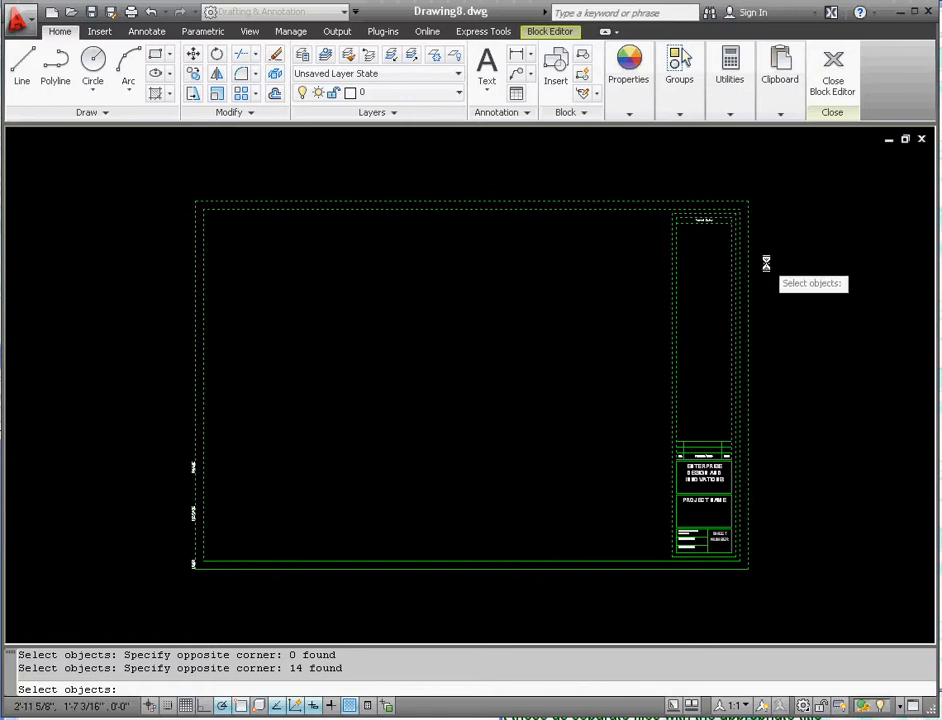
mouse_move(156, 174)
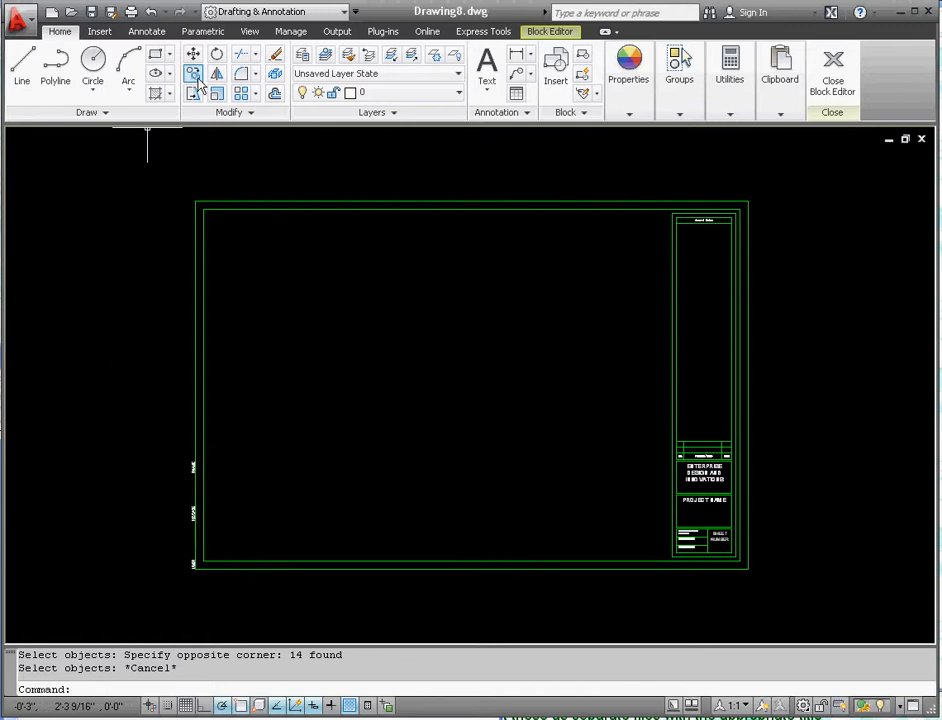
- Run STRETCH and crossing-select the 14 objects along the title block's top edge
left_click(193, 72)
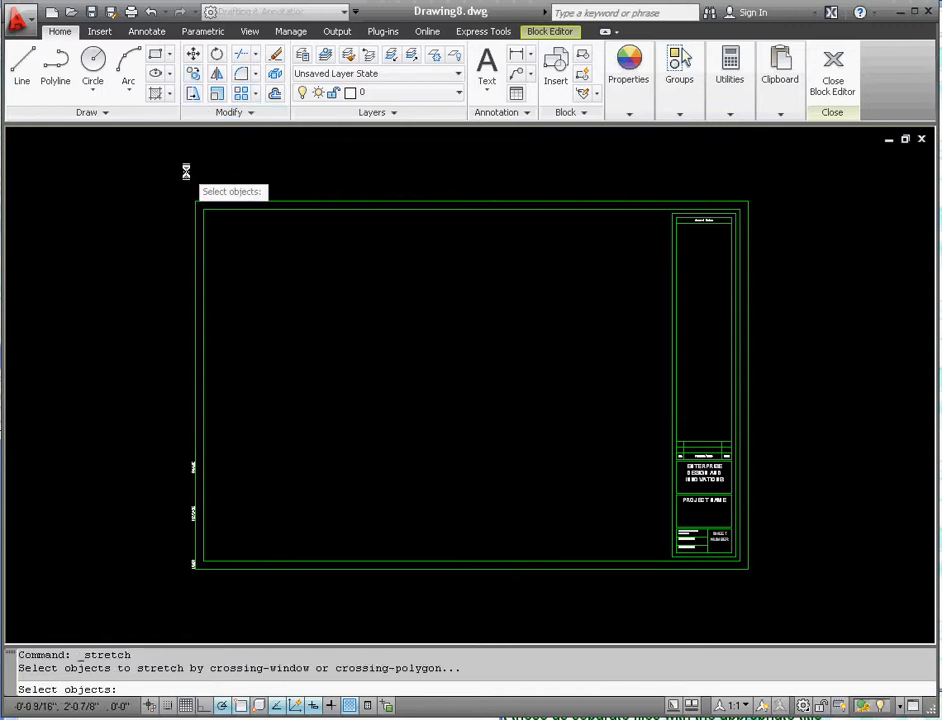
left_click_drag(185, 170, 777, 275)
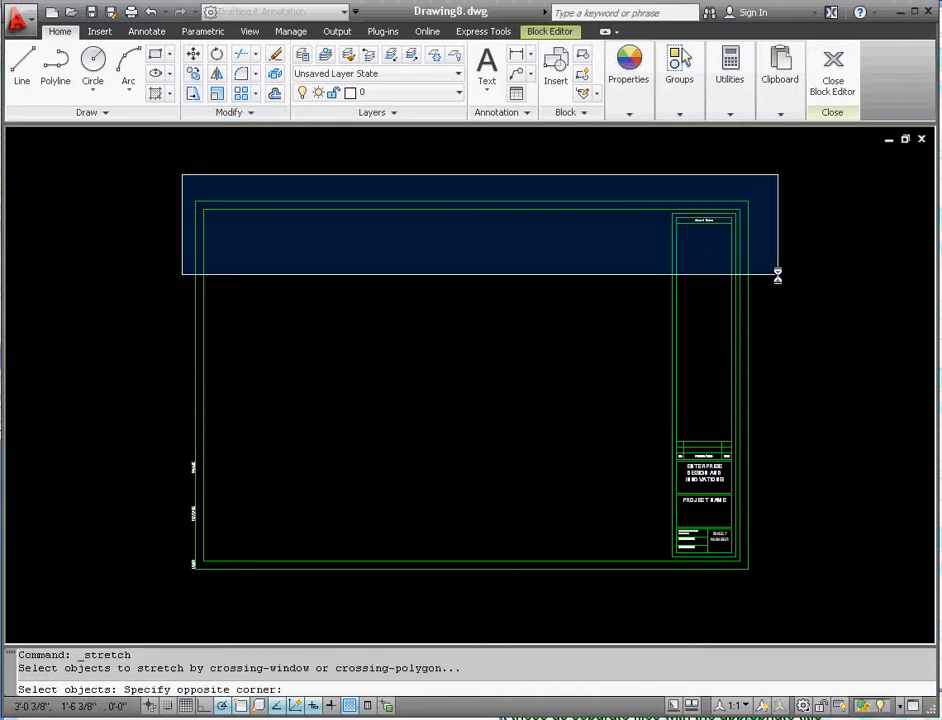
left_click(777, 274)
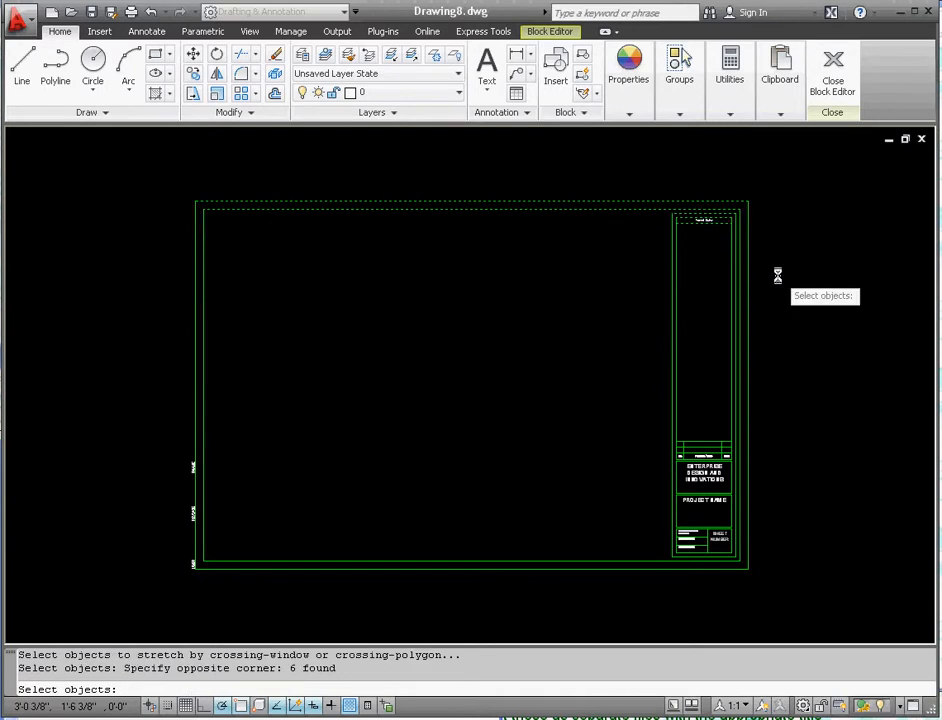
mouse_move(145, 155)
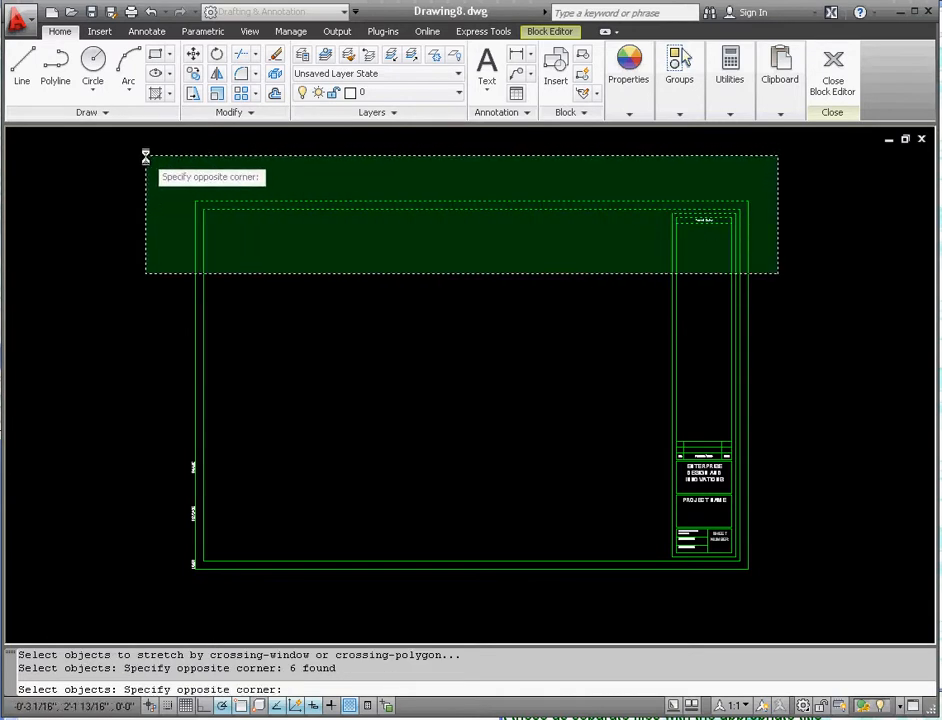
key("Escape")
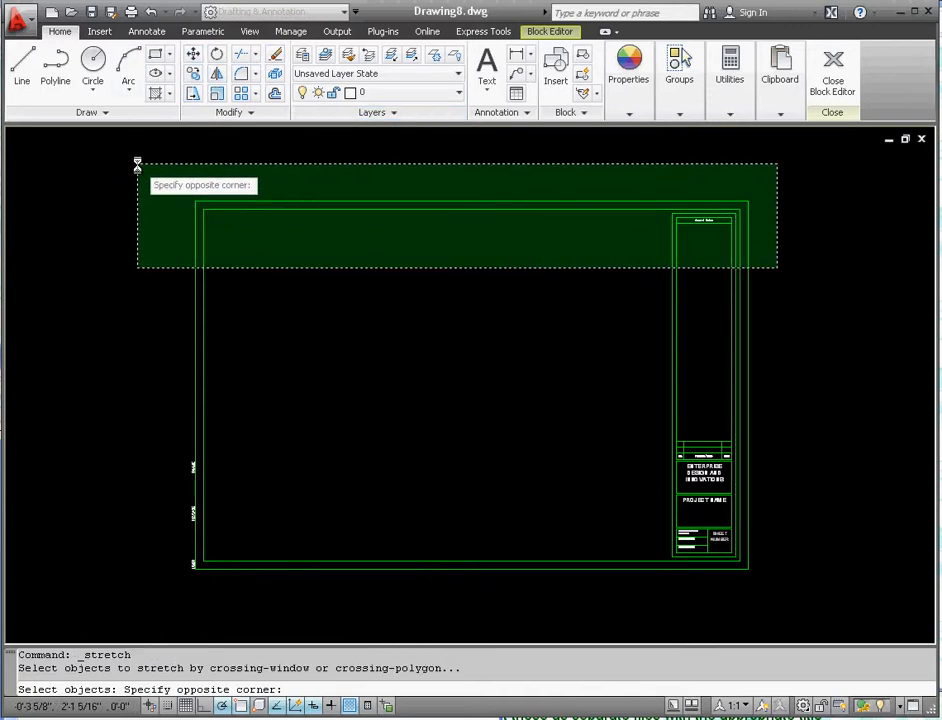
mouse_move(146, 163)
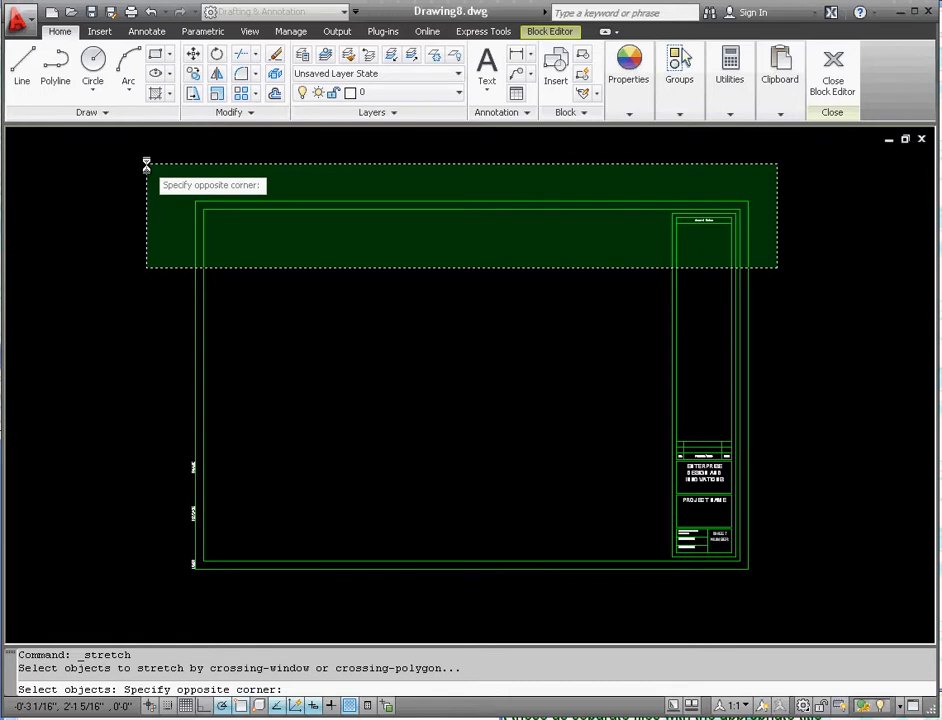
mouse_move(145, 160)
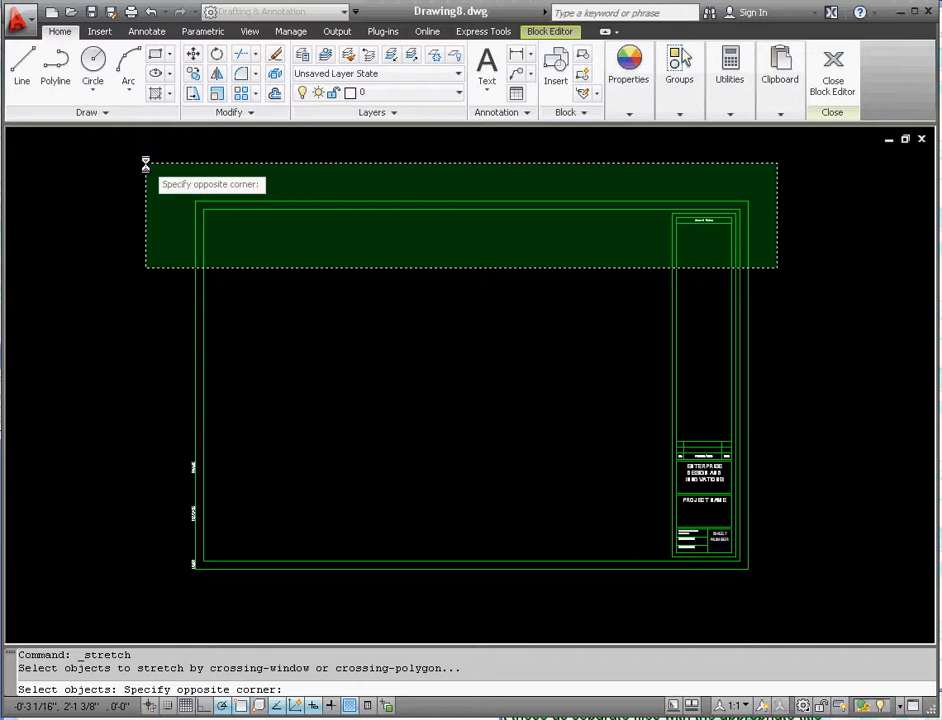
mouse_move(173, 157)
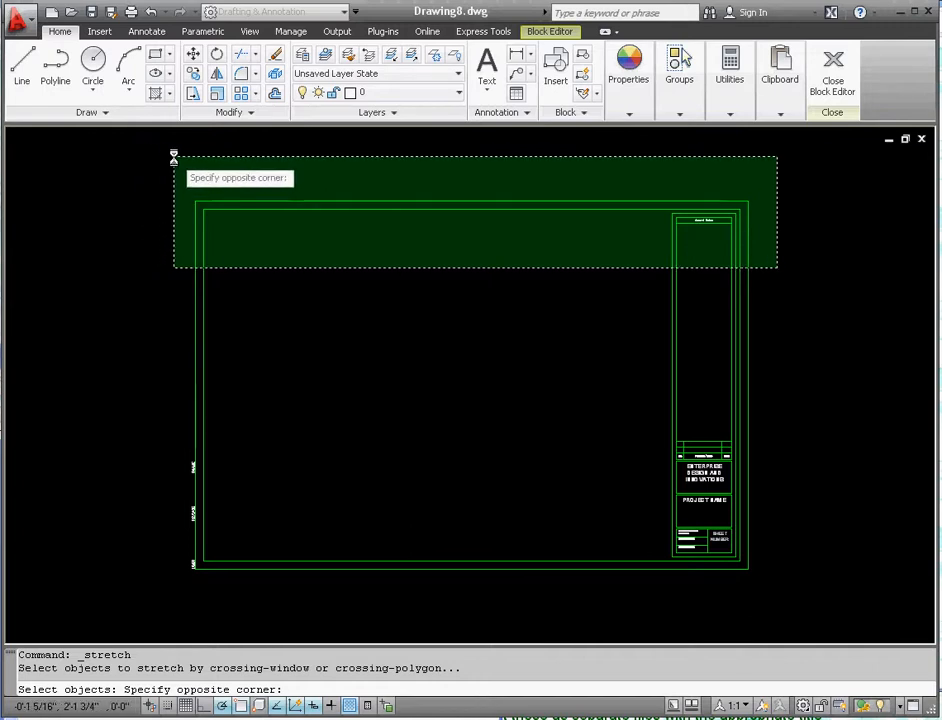
left_click(385, 295)
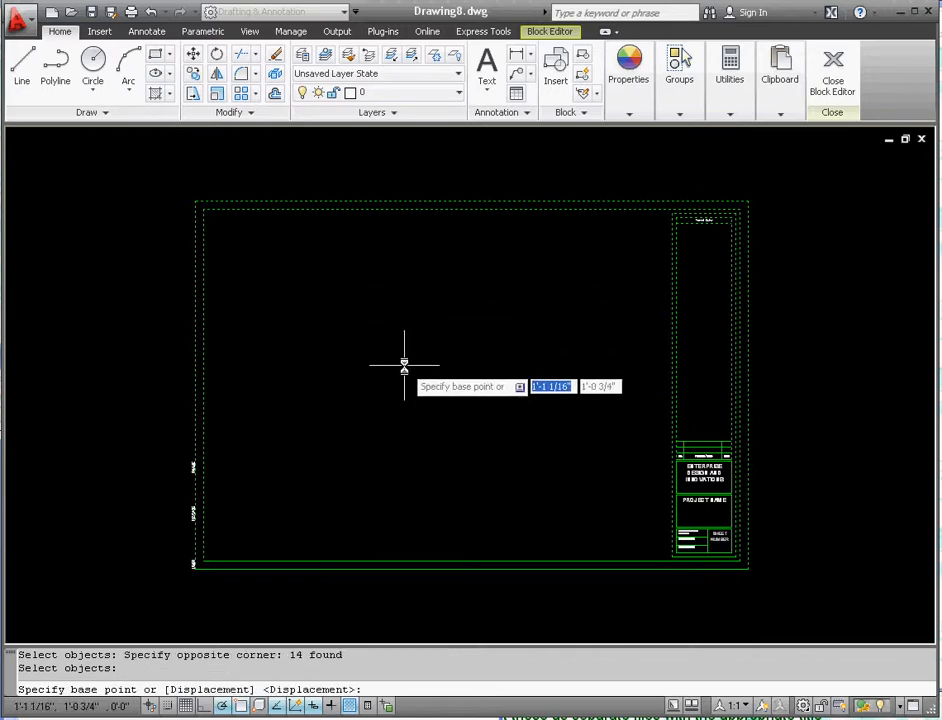
mouse_move(440, 378)
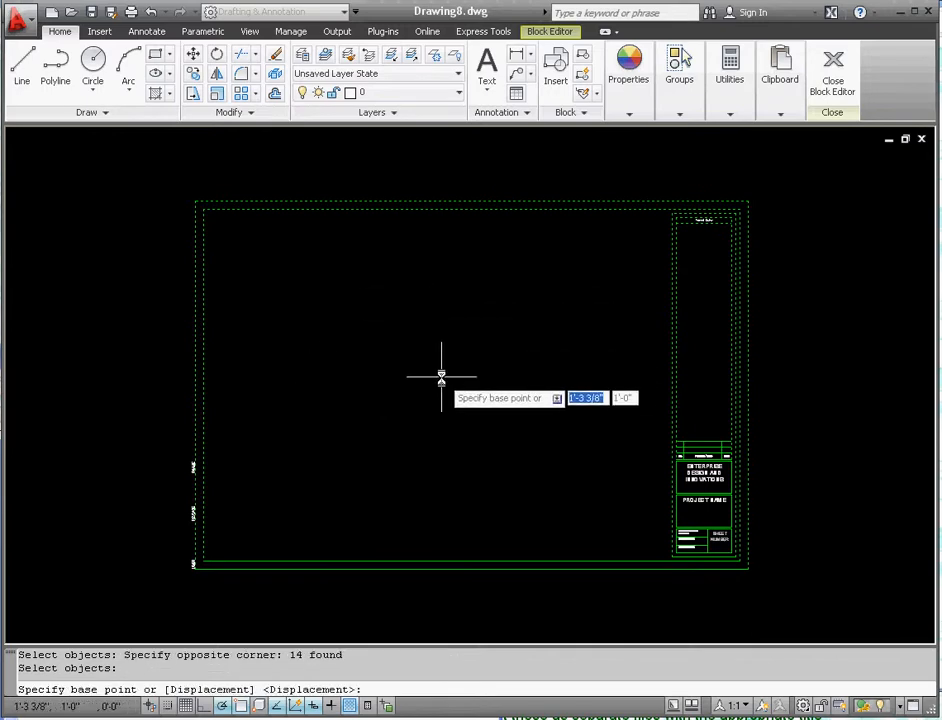
mouse_move(712, 300)
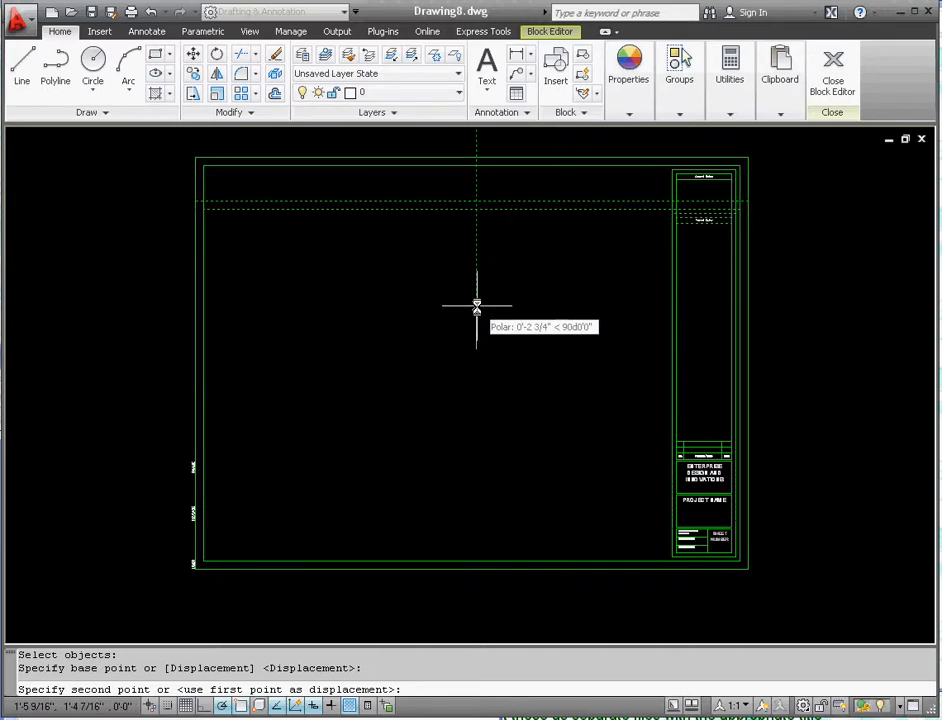
mouse_move(475, 318)
type(".5")
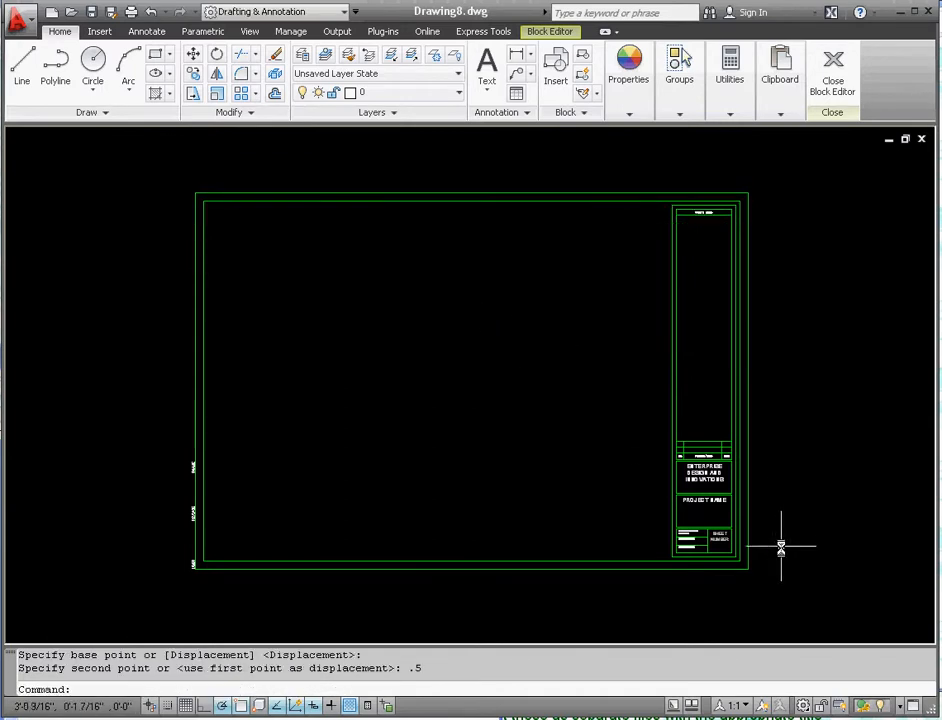
mouse_move(837, 608)
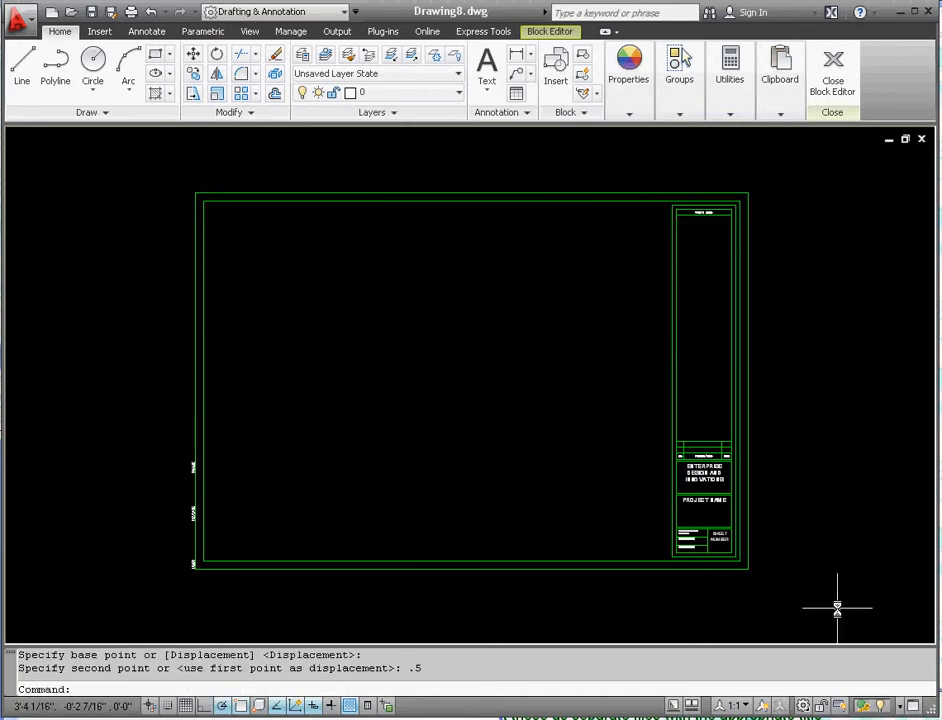
mouse_move(800, 585)
type("STRETCH")
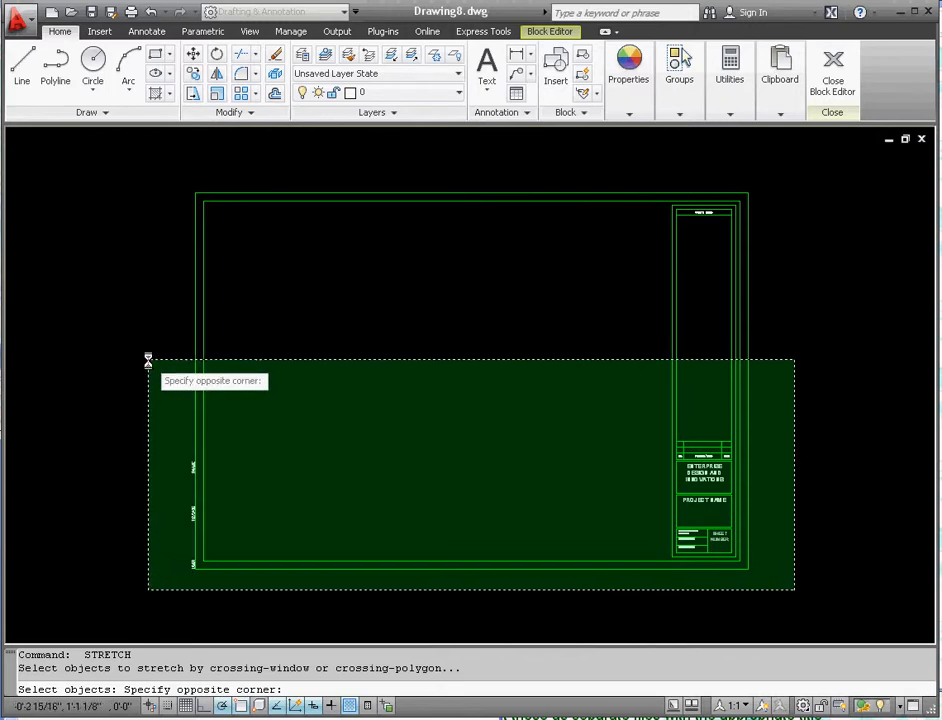
- Stretch the title block's lower portion 0.5 inch downward from a picked base point
left_click(795, 575)
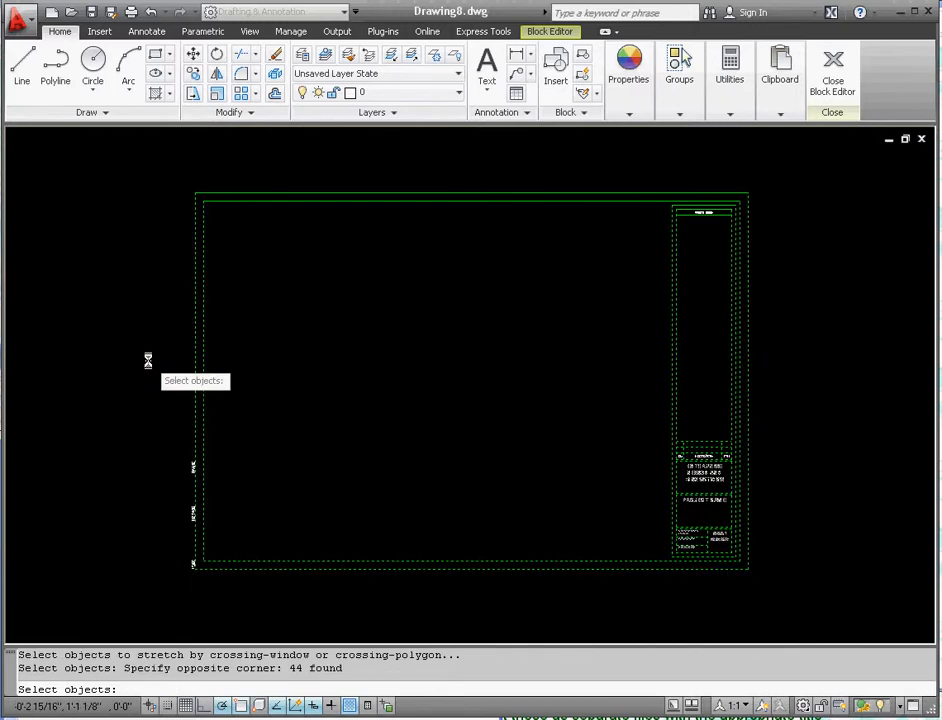
mouse_move(486, 330)
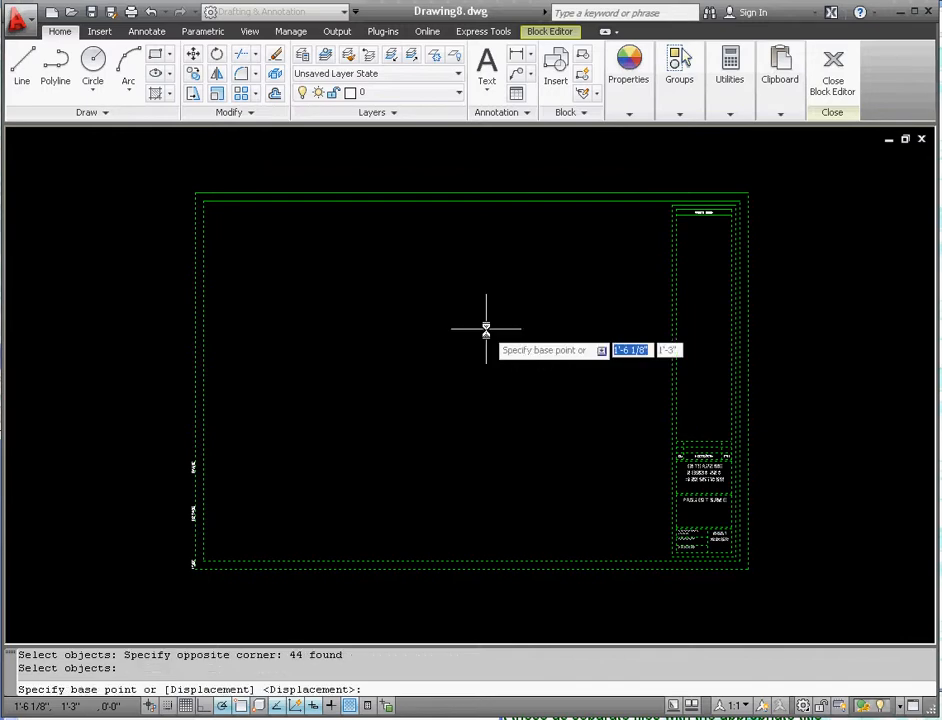
left_click(486, 328)
type(".5")
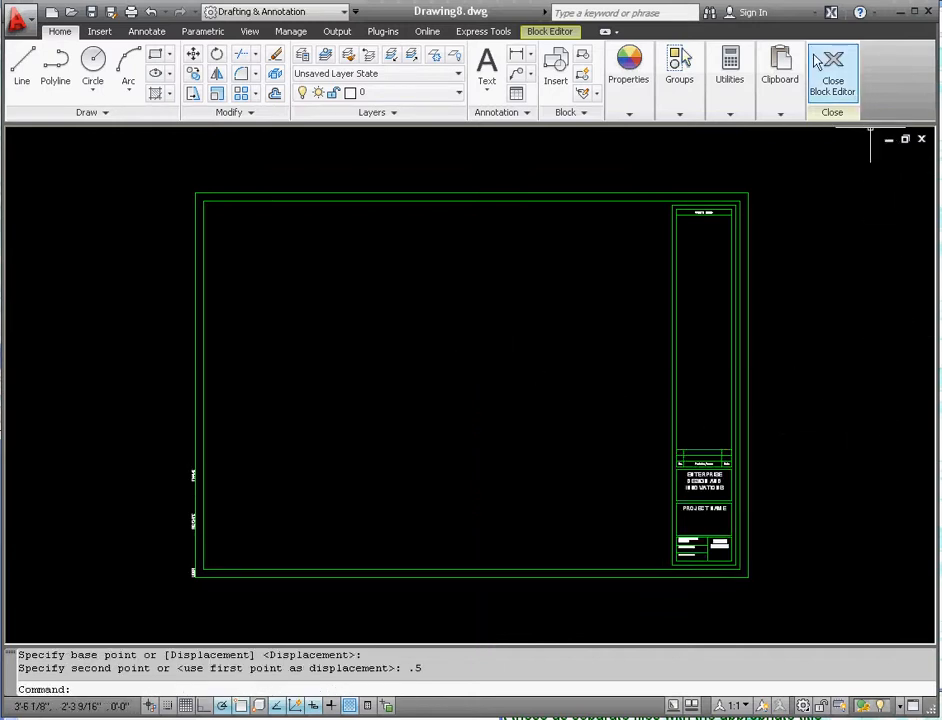
- Close the Block Editor, keeping the title block changes, and return to the A-Size Layout
left_click(833, 75)
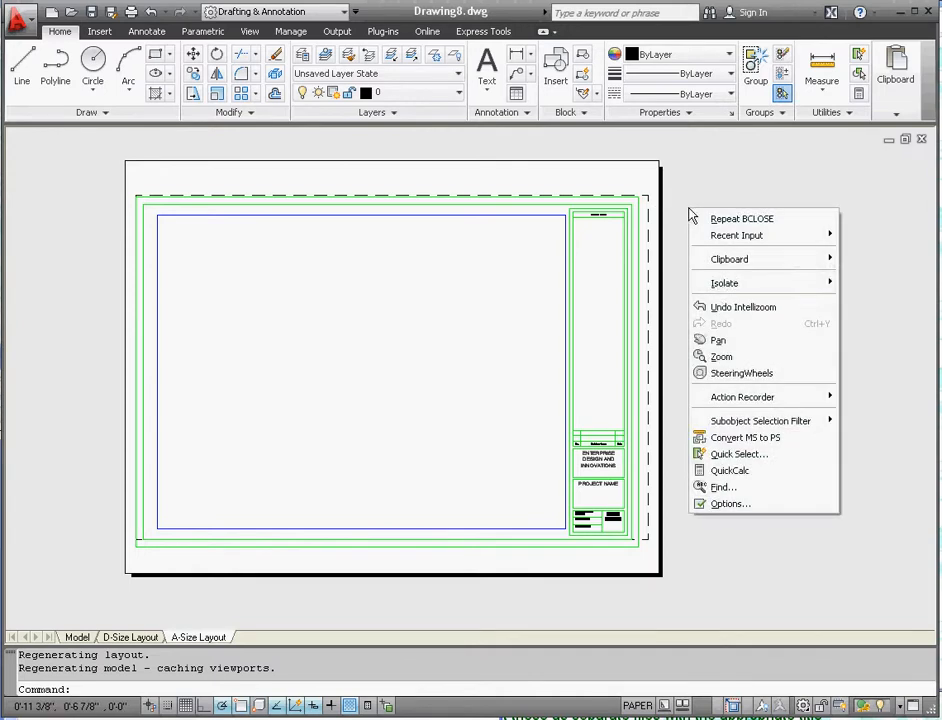
mouse_move(727, 503)
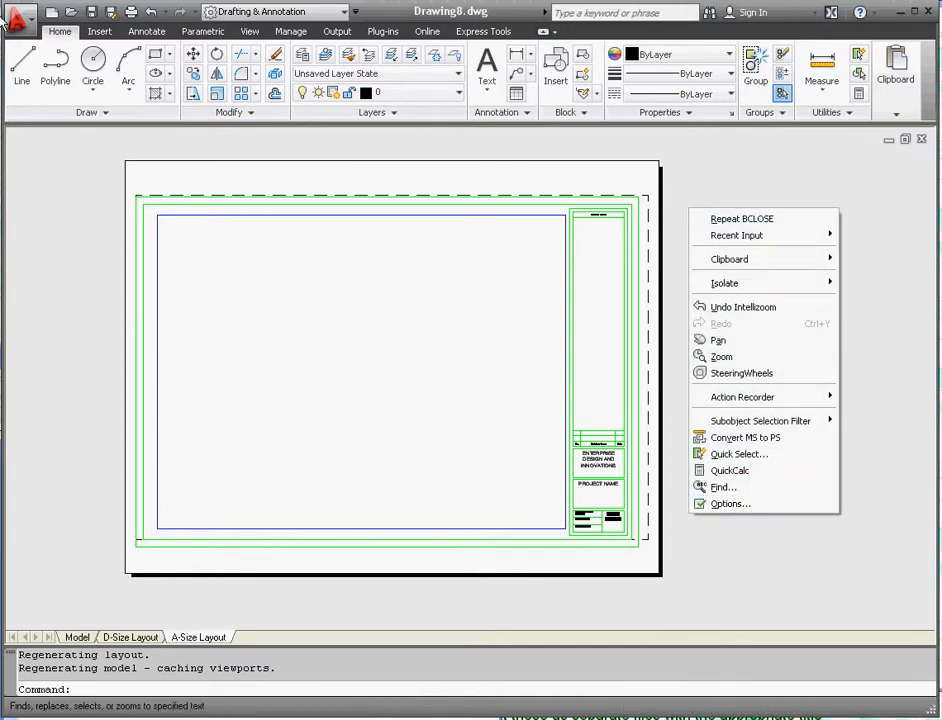
- Open the Options dialog from the application menu at its Display tab
left_click(20, 14)
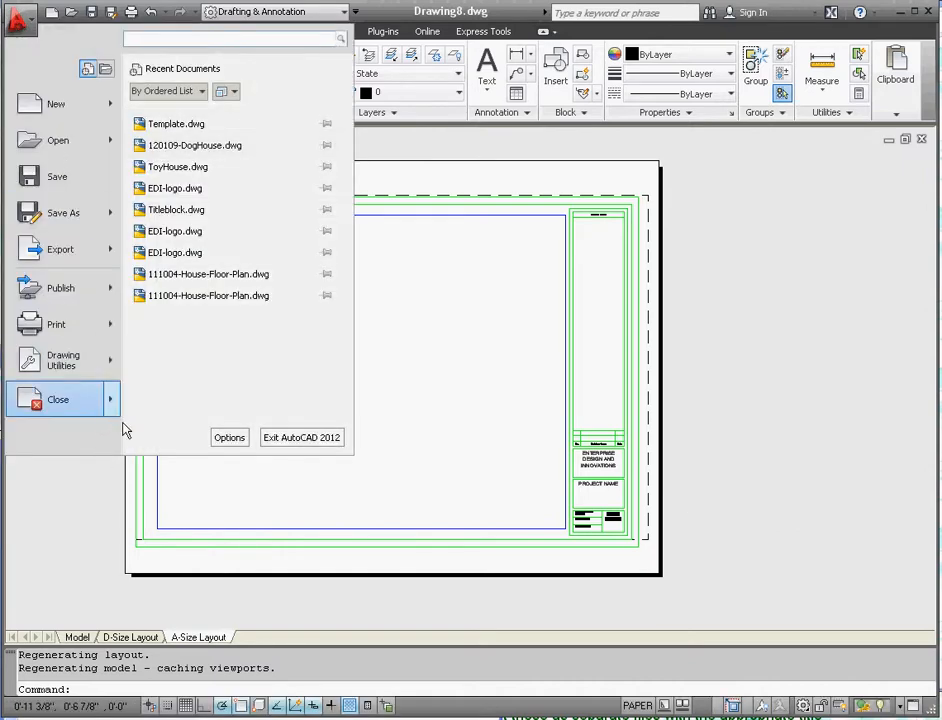
left_click(229, 437)
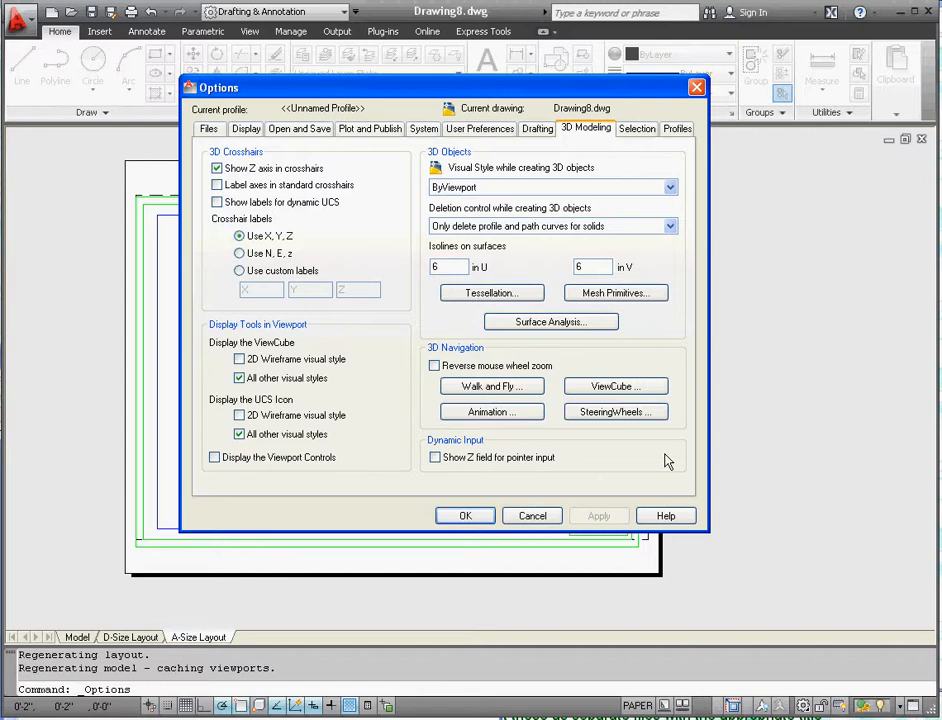
mouse_move(257, 310)
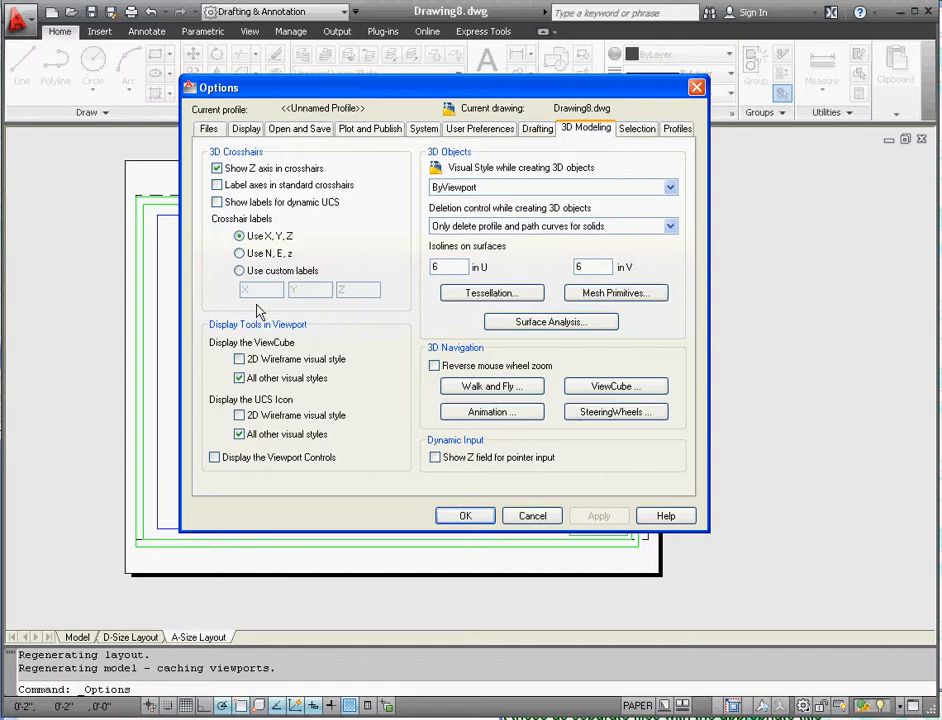
left_click(245, 128)
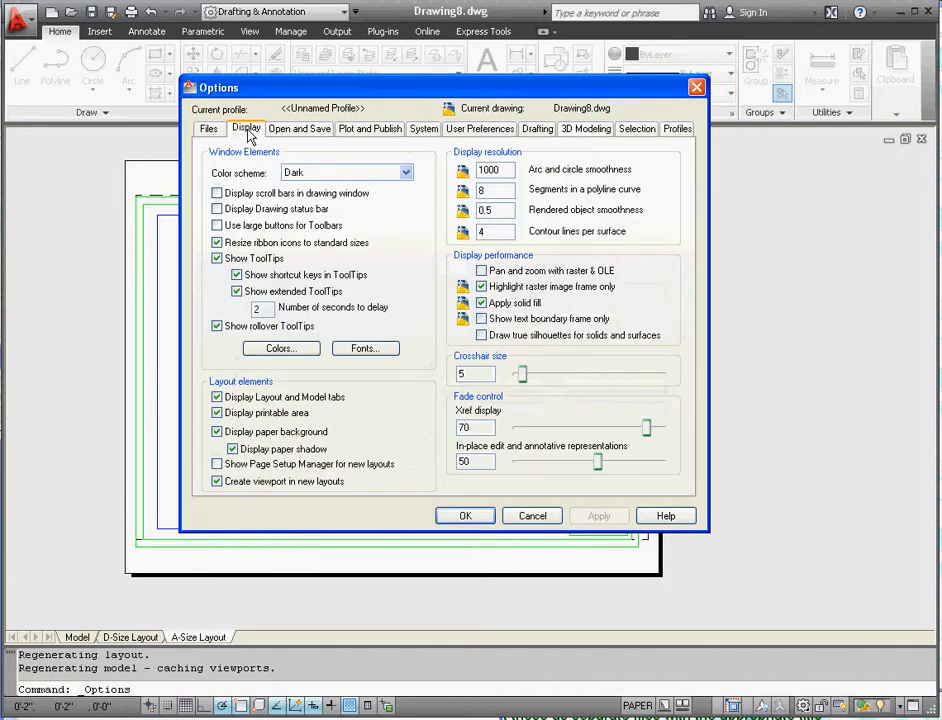
- Make the sheet/layout uniform background Black, briefly checking the model space and block editor colours
left_click(281, 348)
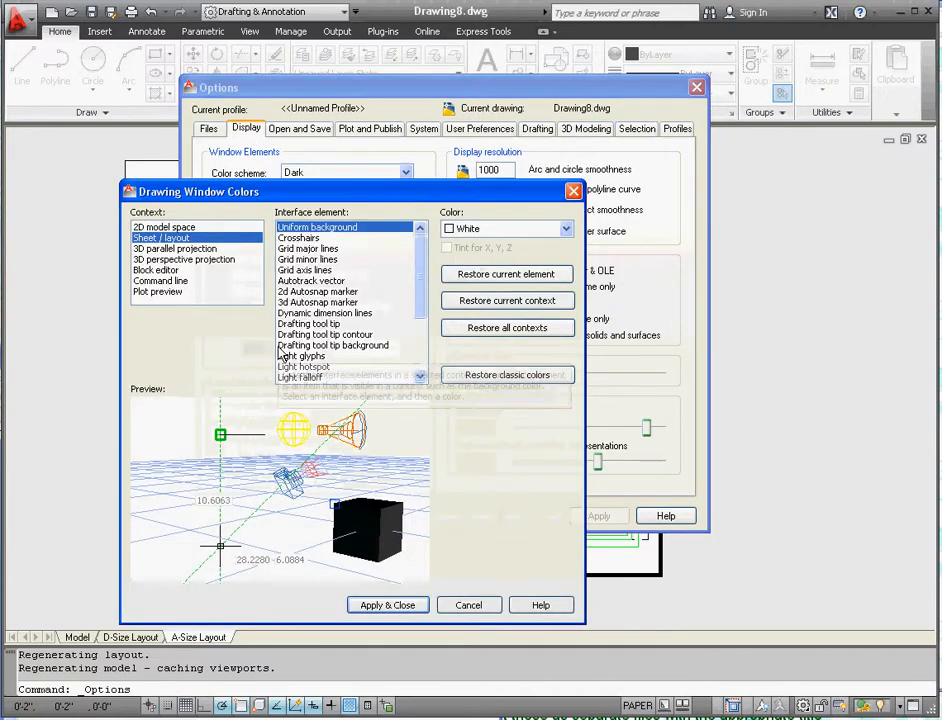
mouse_move(163, 247)
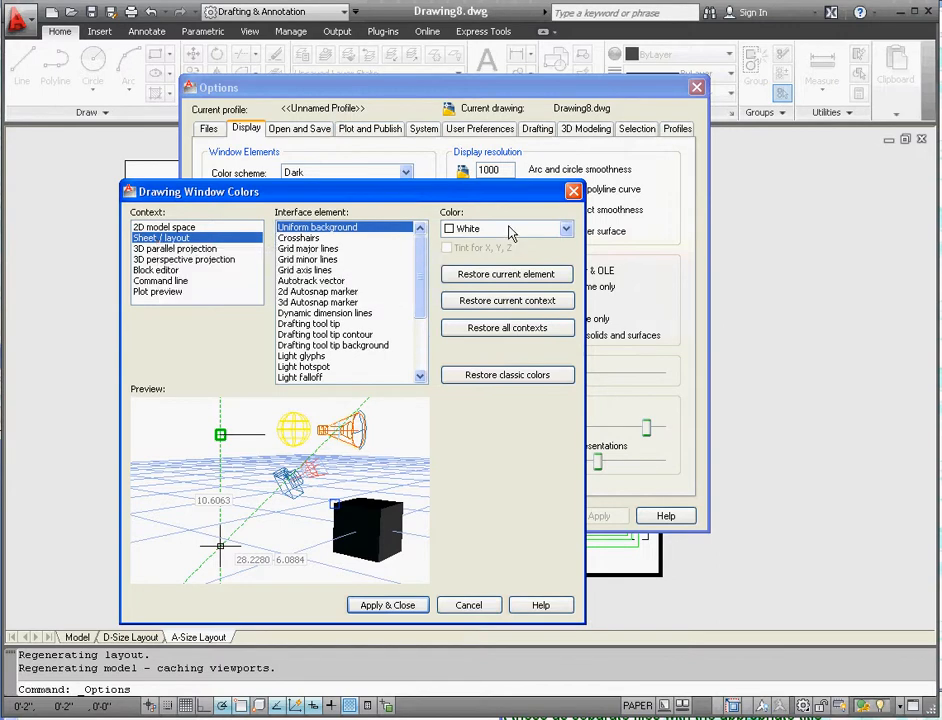
left_click(565, 228)
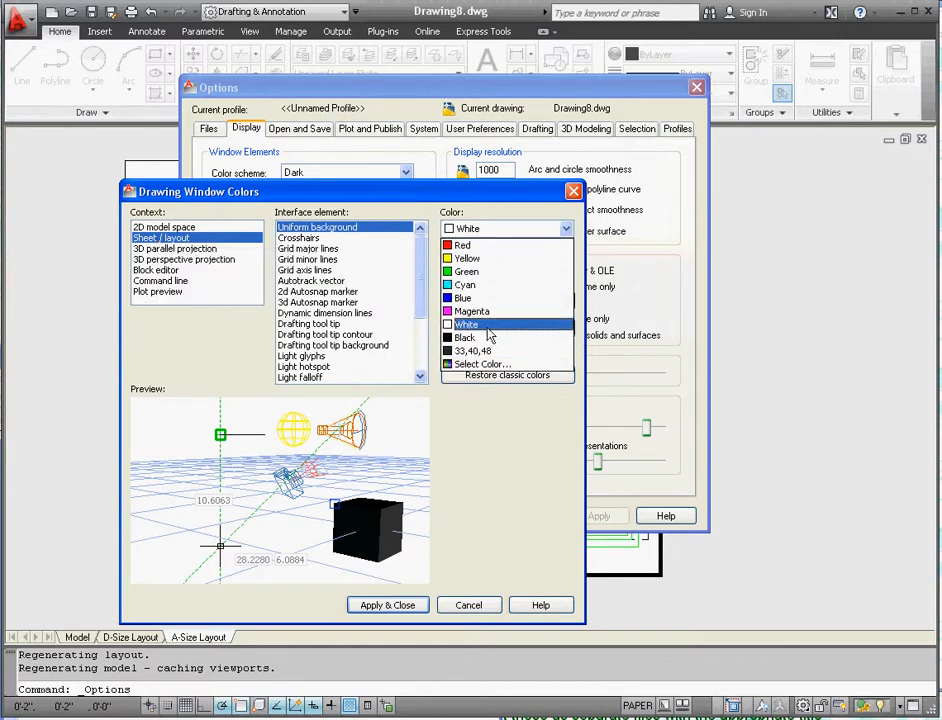
left_click(464, 337)
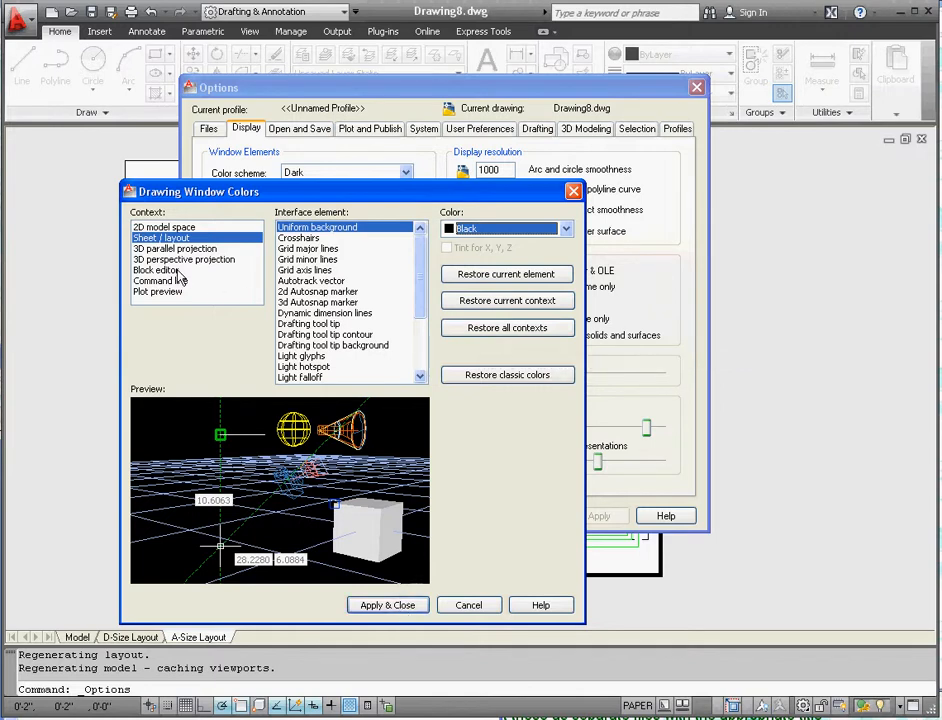
left_click(163, 227)
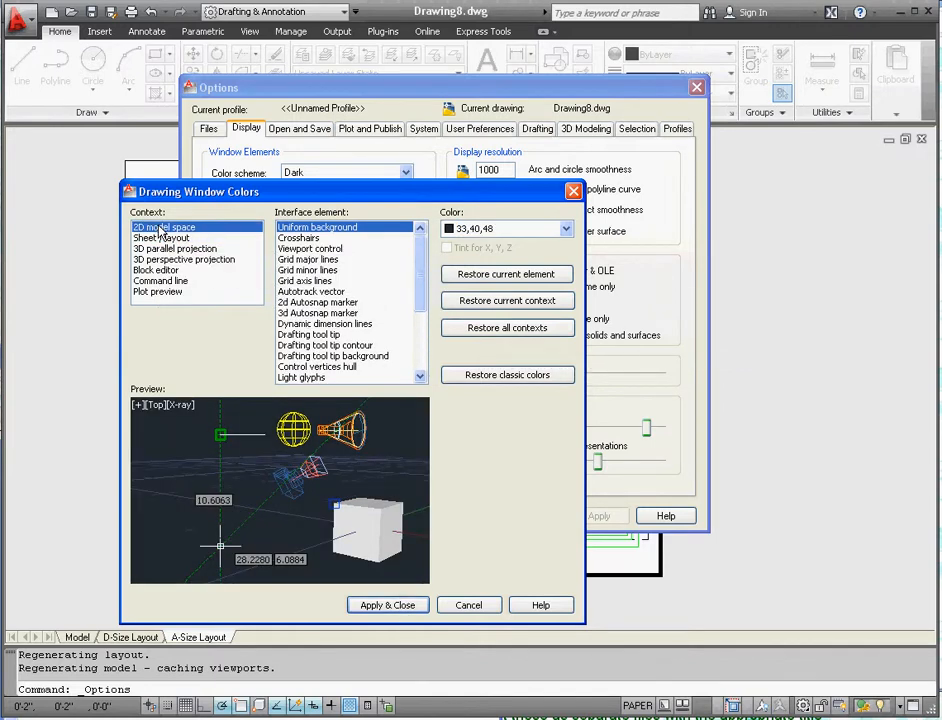
mouse_move(164, 227)
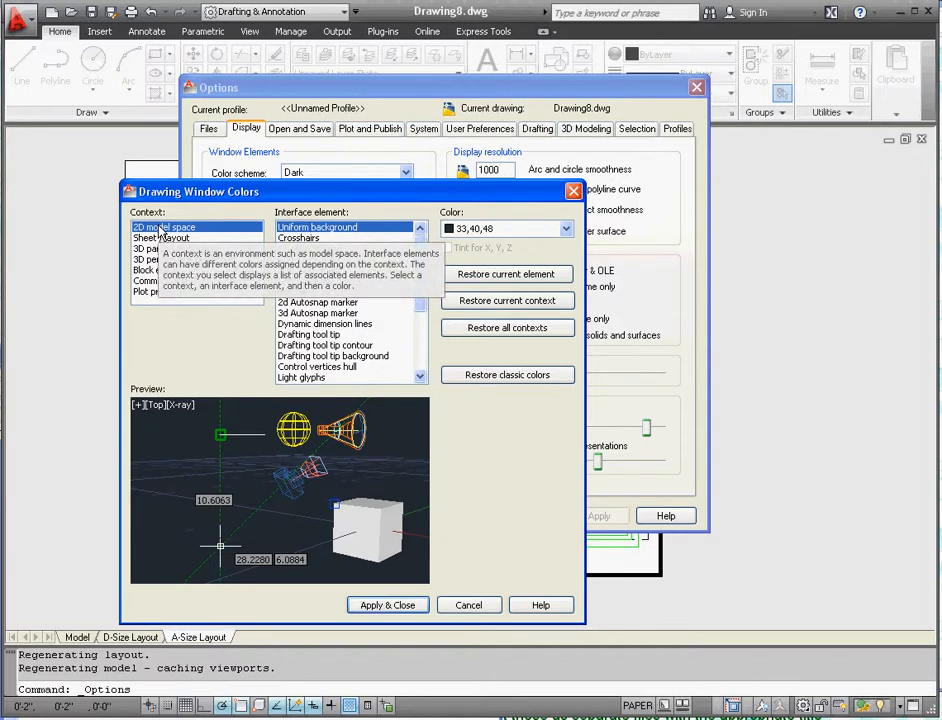
left_click(163, 238)
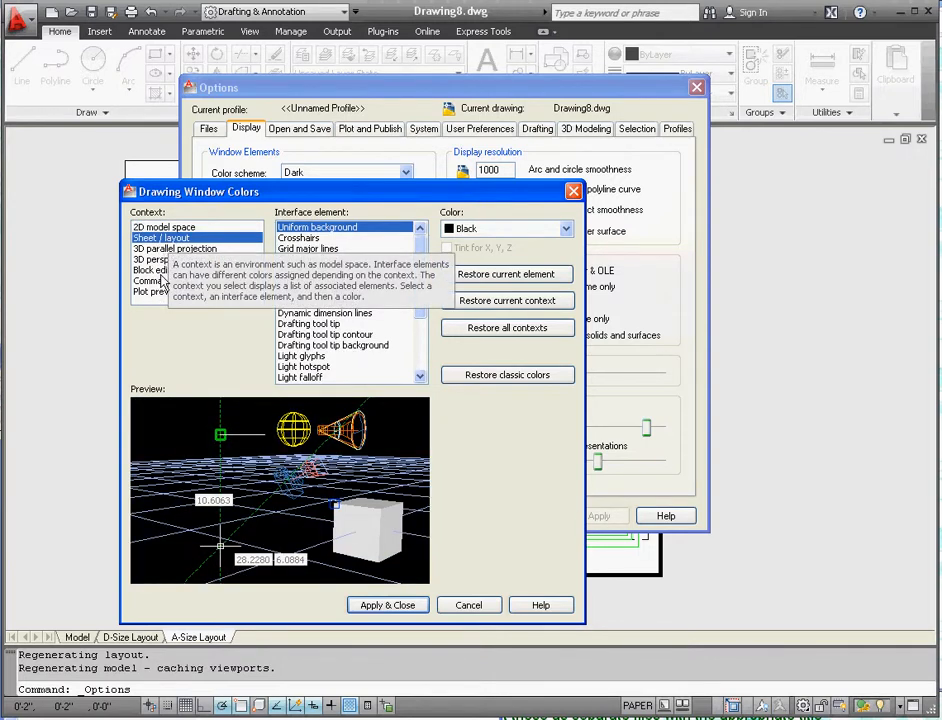
left_click(156, 270)
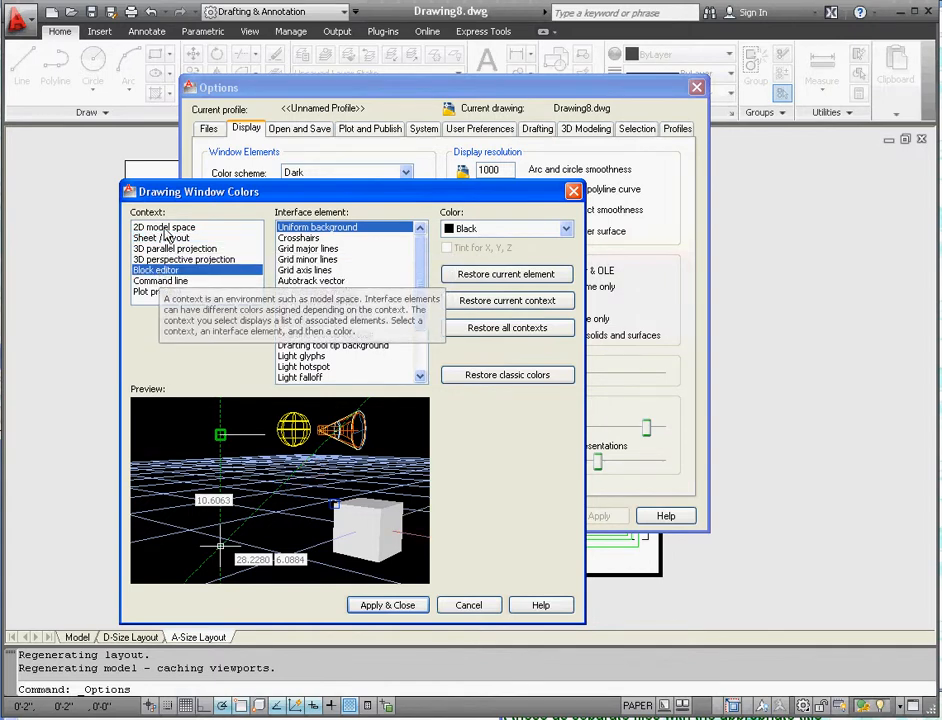
left_click(163, 237)
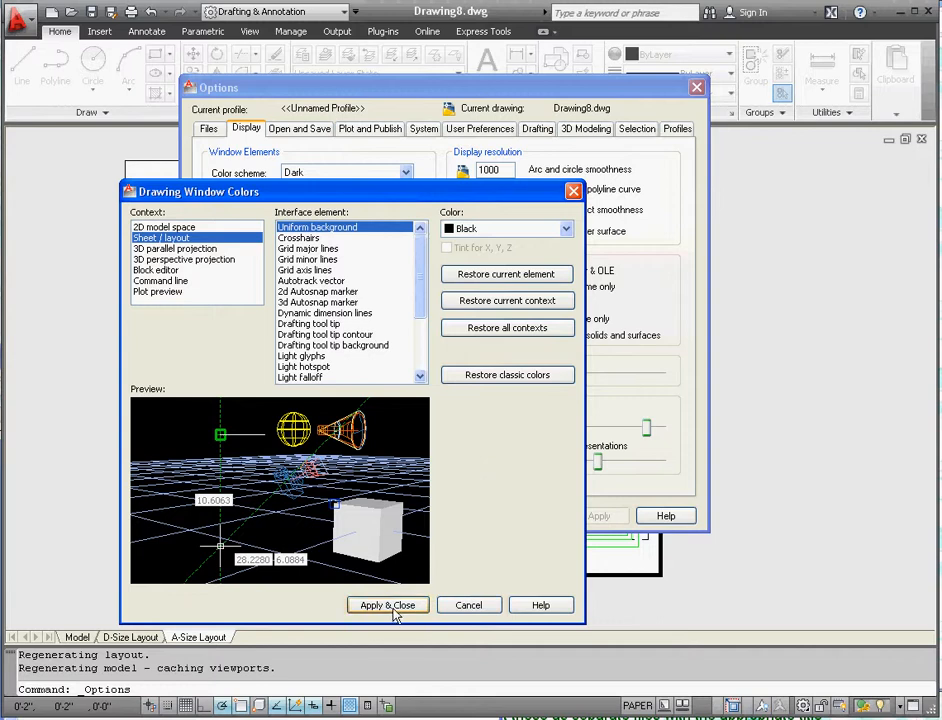
- Apply the black layout background and view the A-Size Layout sheet
left_click(387, 605)
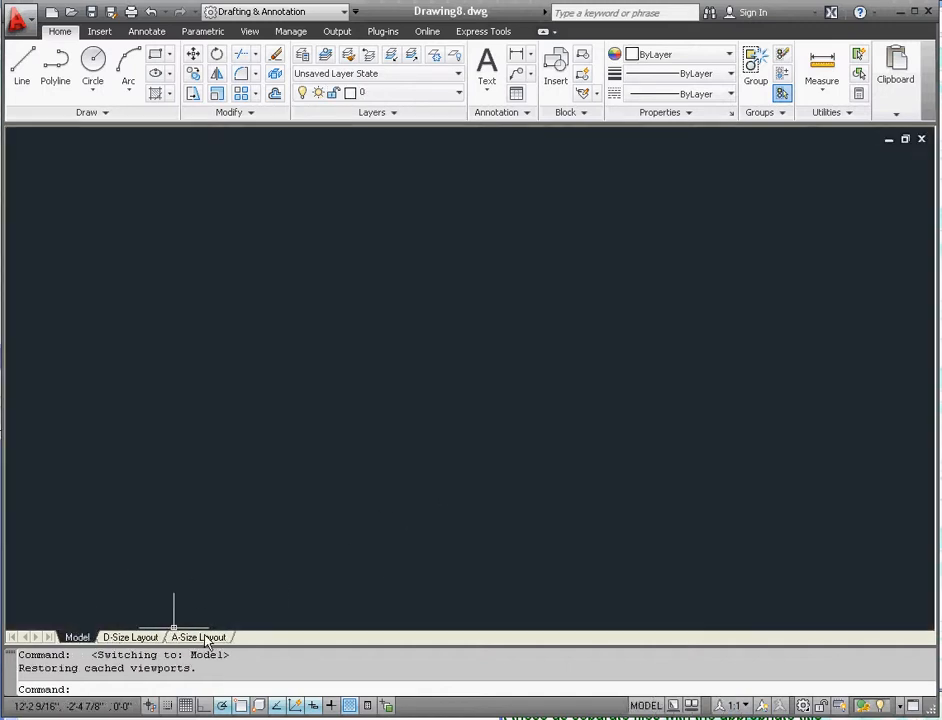
left_click(198, 637)
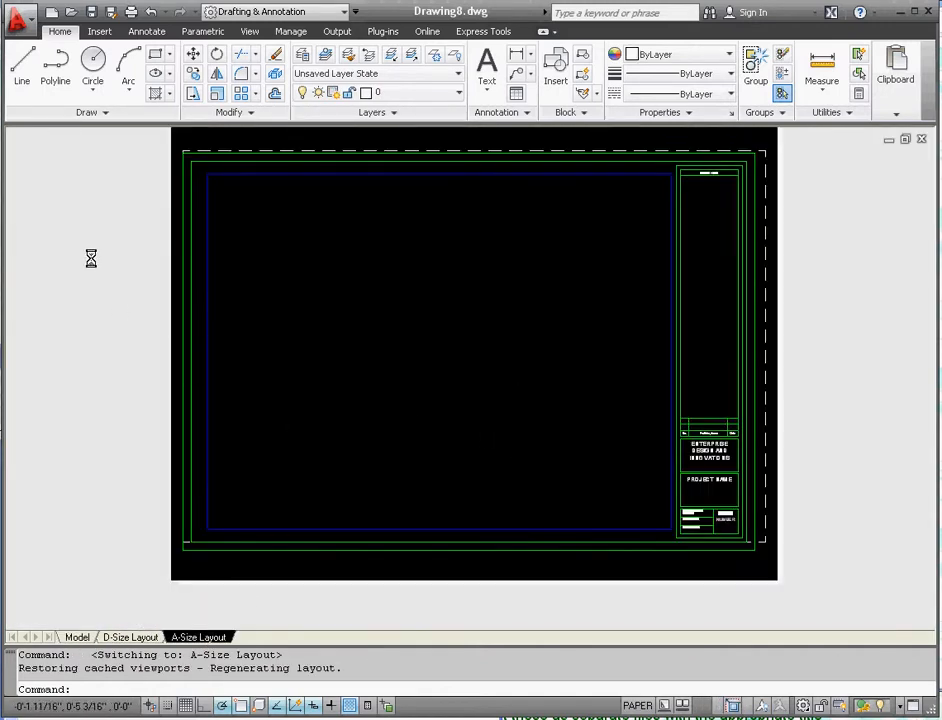